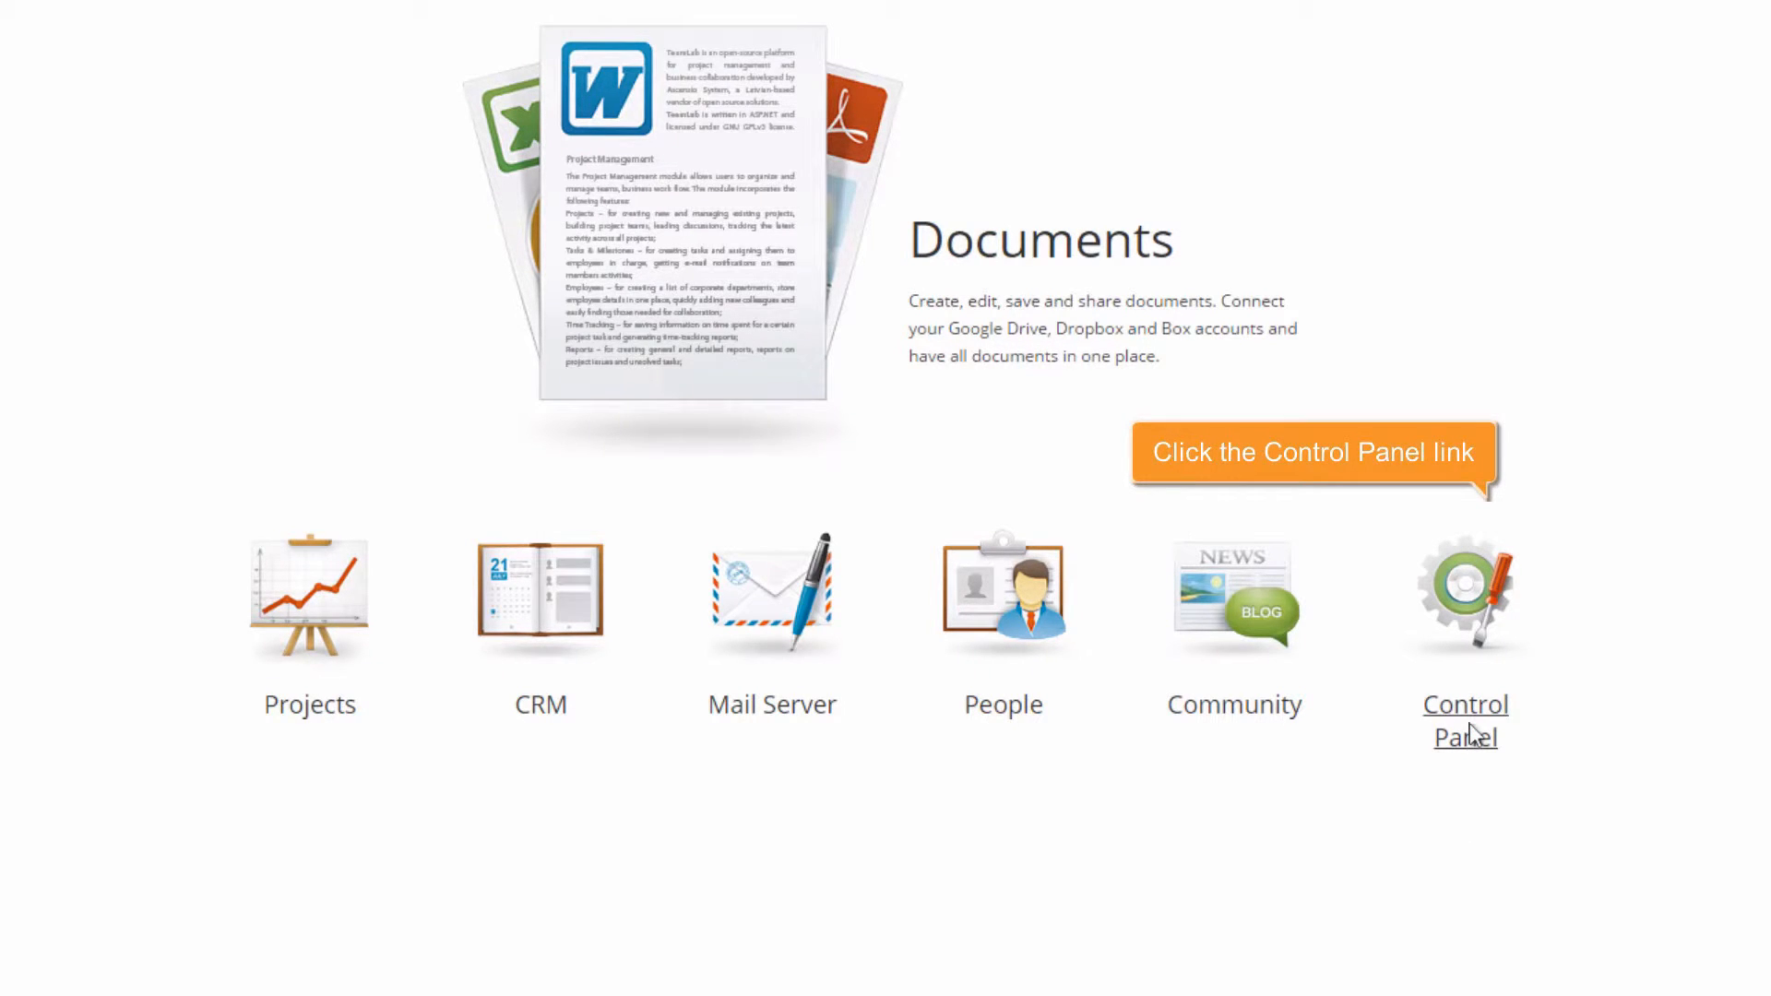
Go to the Control Panel's LDAP settings section from the portal home
left_click(1465, 722)
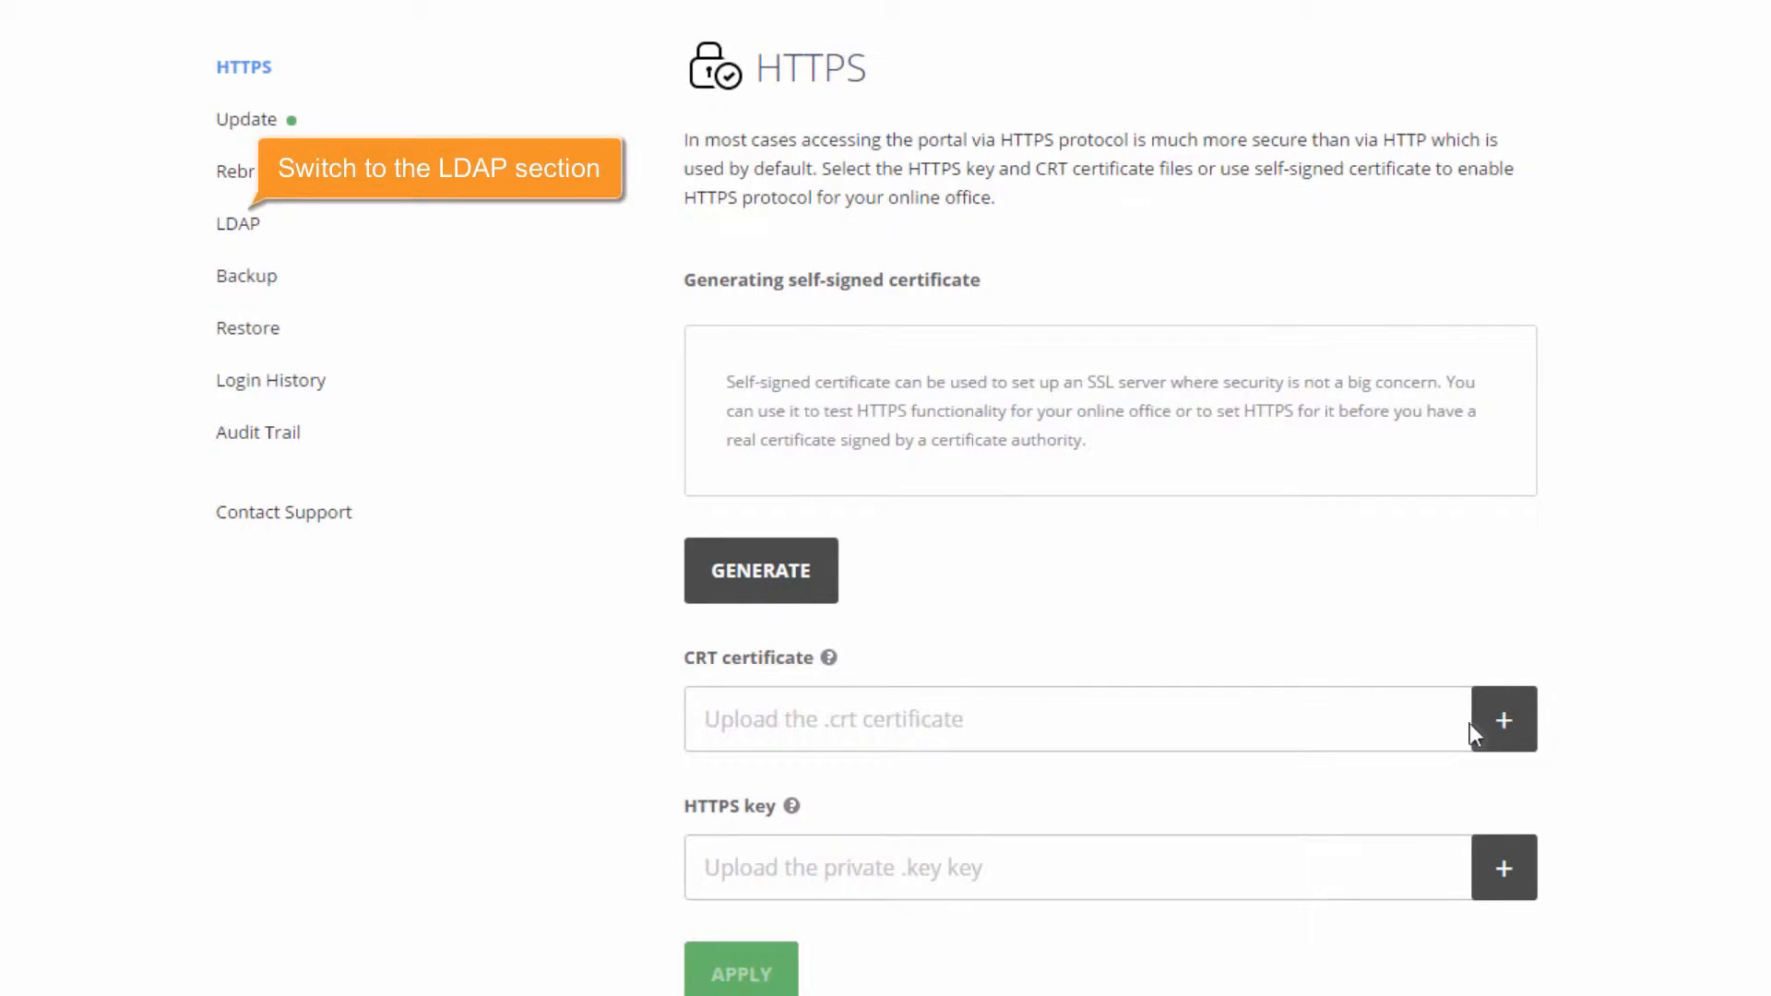
left_click(238, 224)
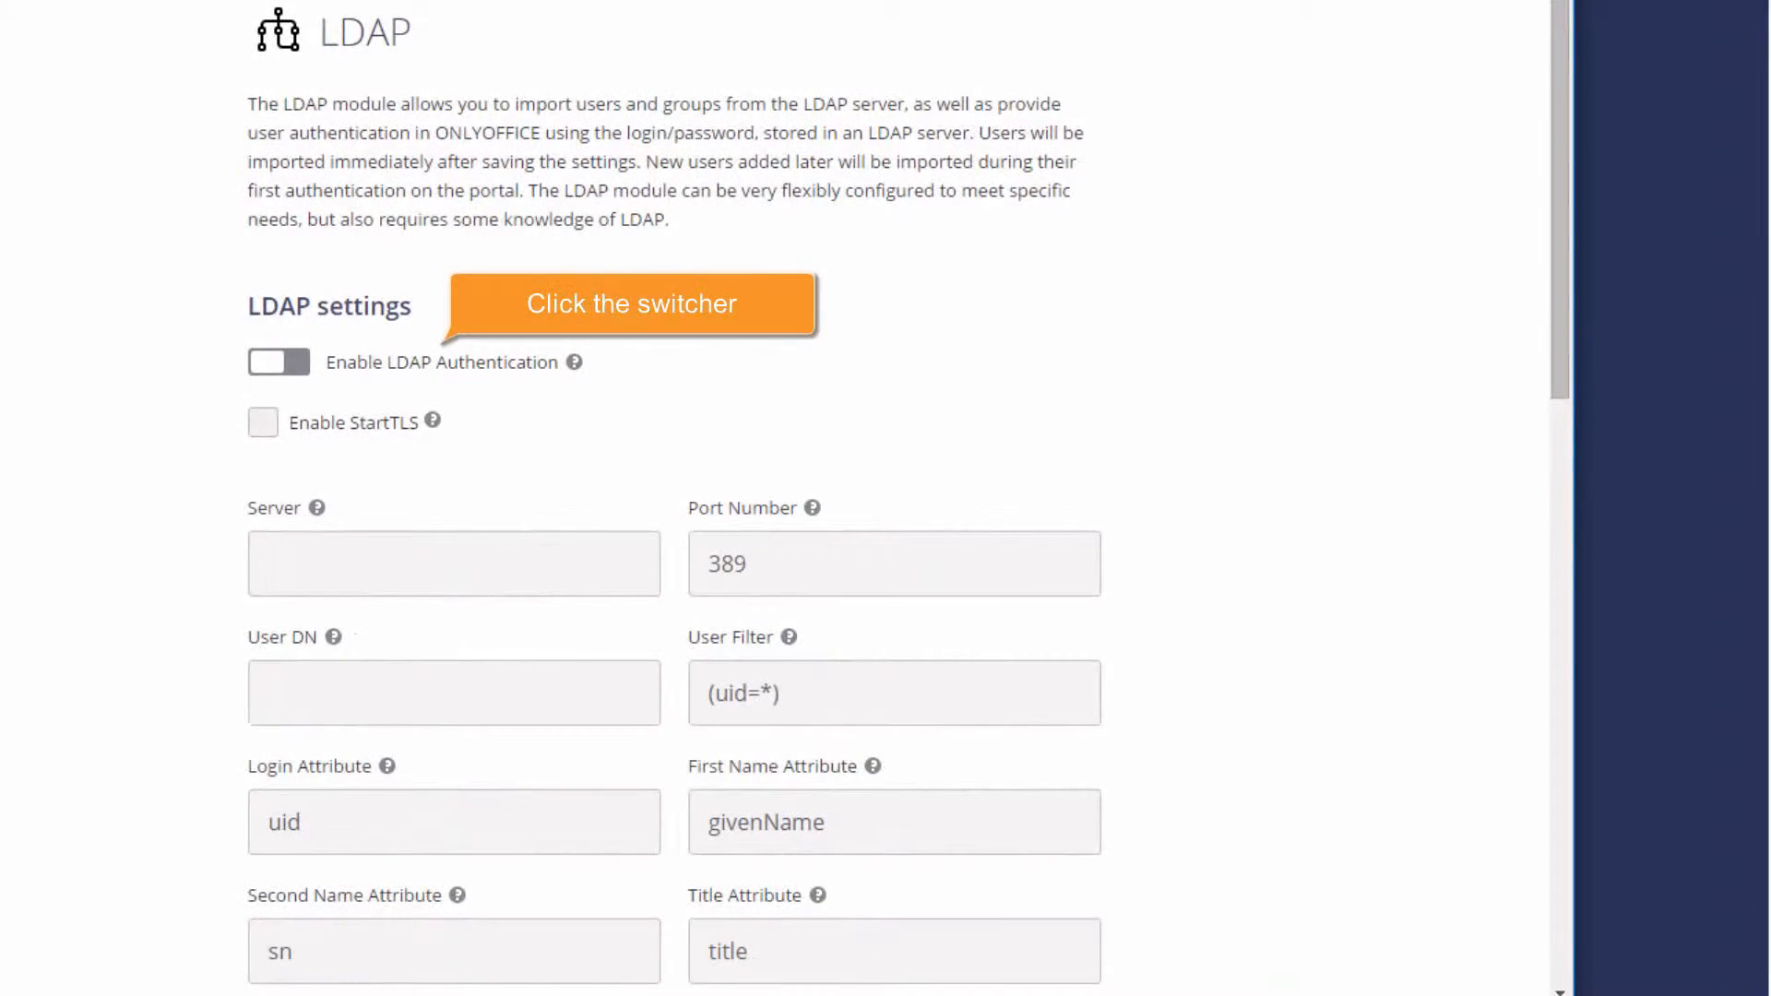
Enable LDAP authentication with server LDAPS://192.168.3.51 and port 636
left_click(278, 362)
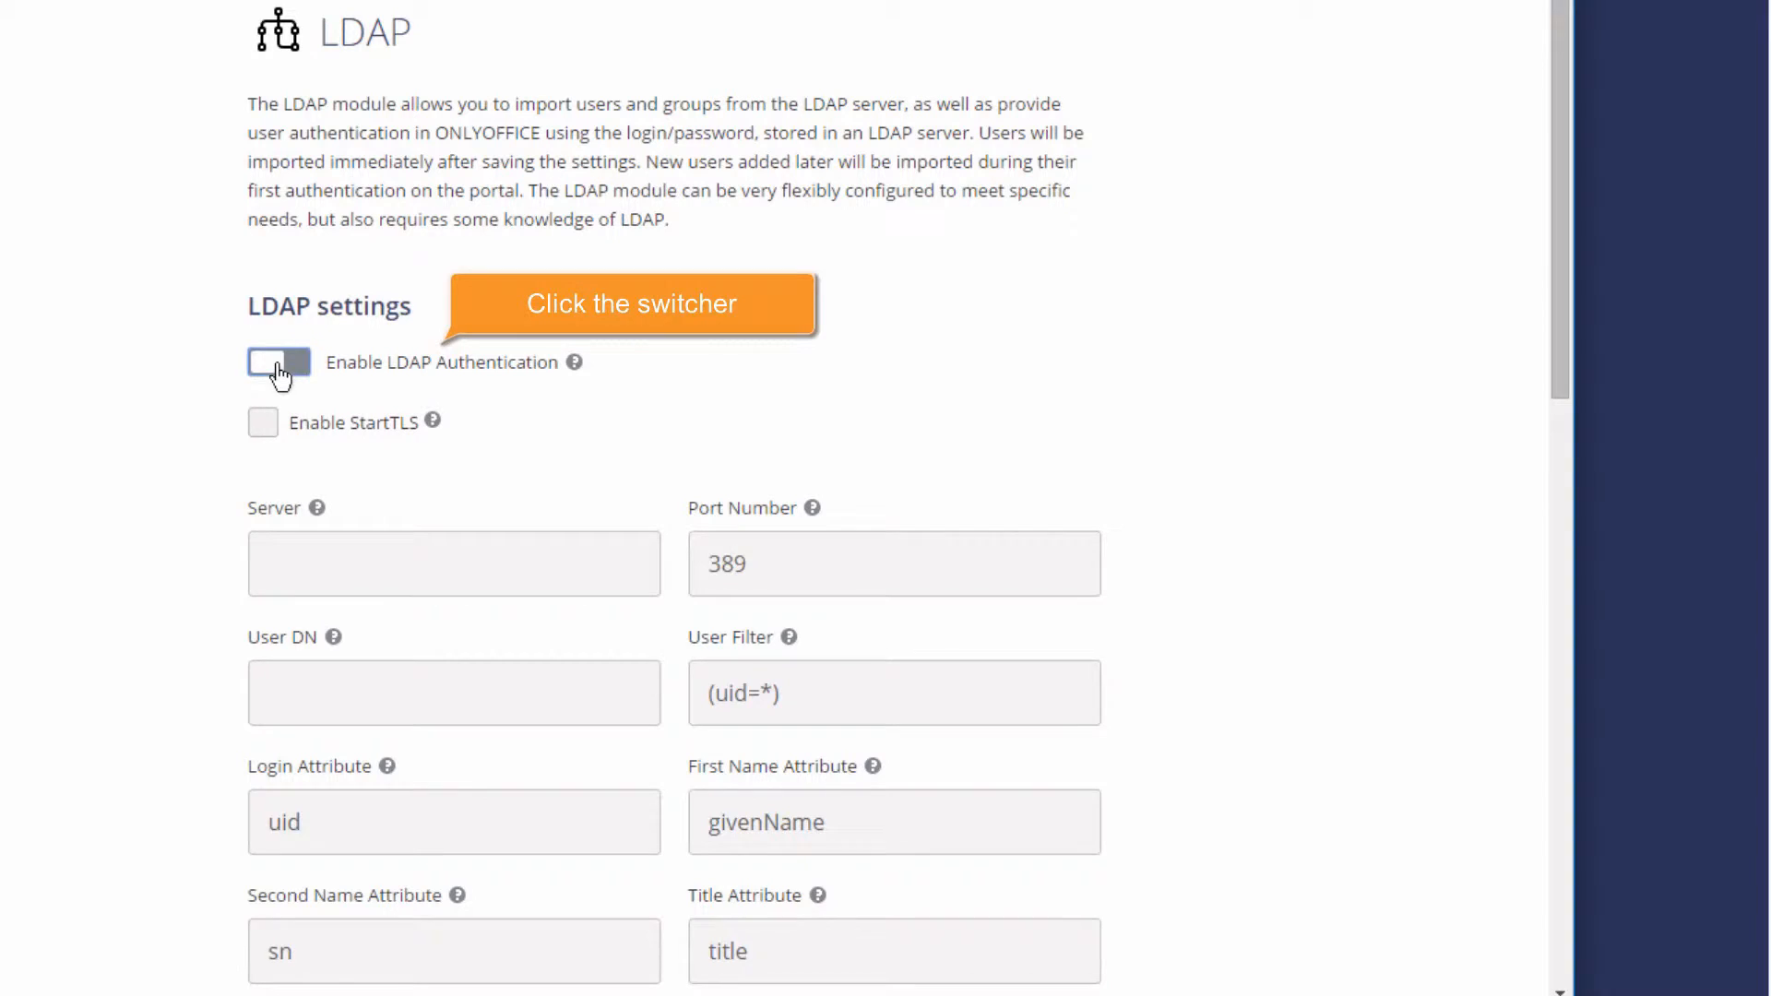
left_click(278, 364)
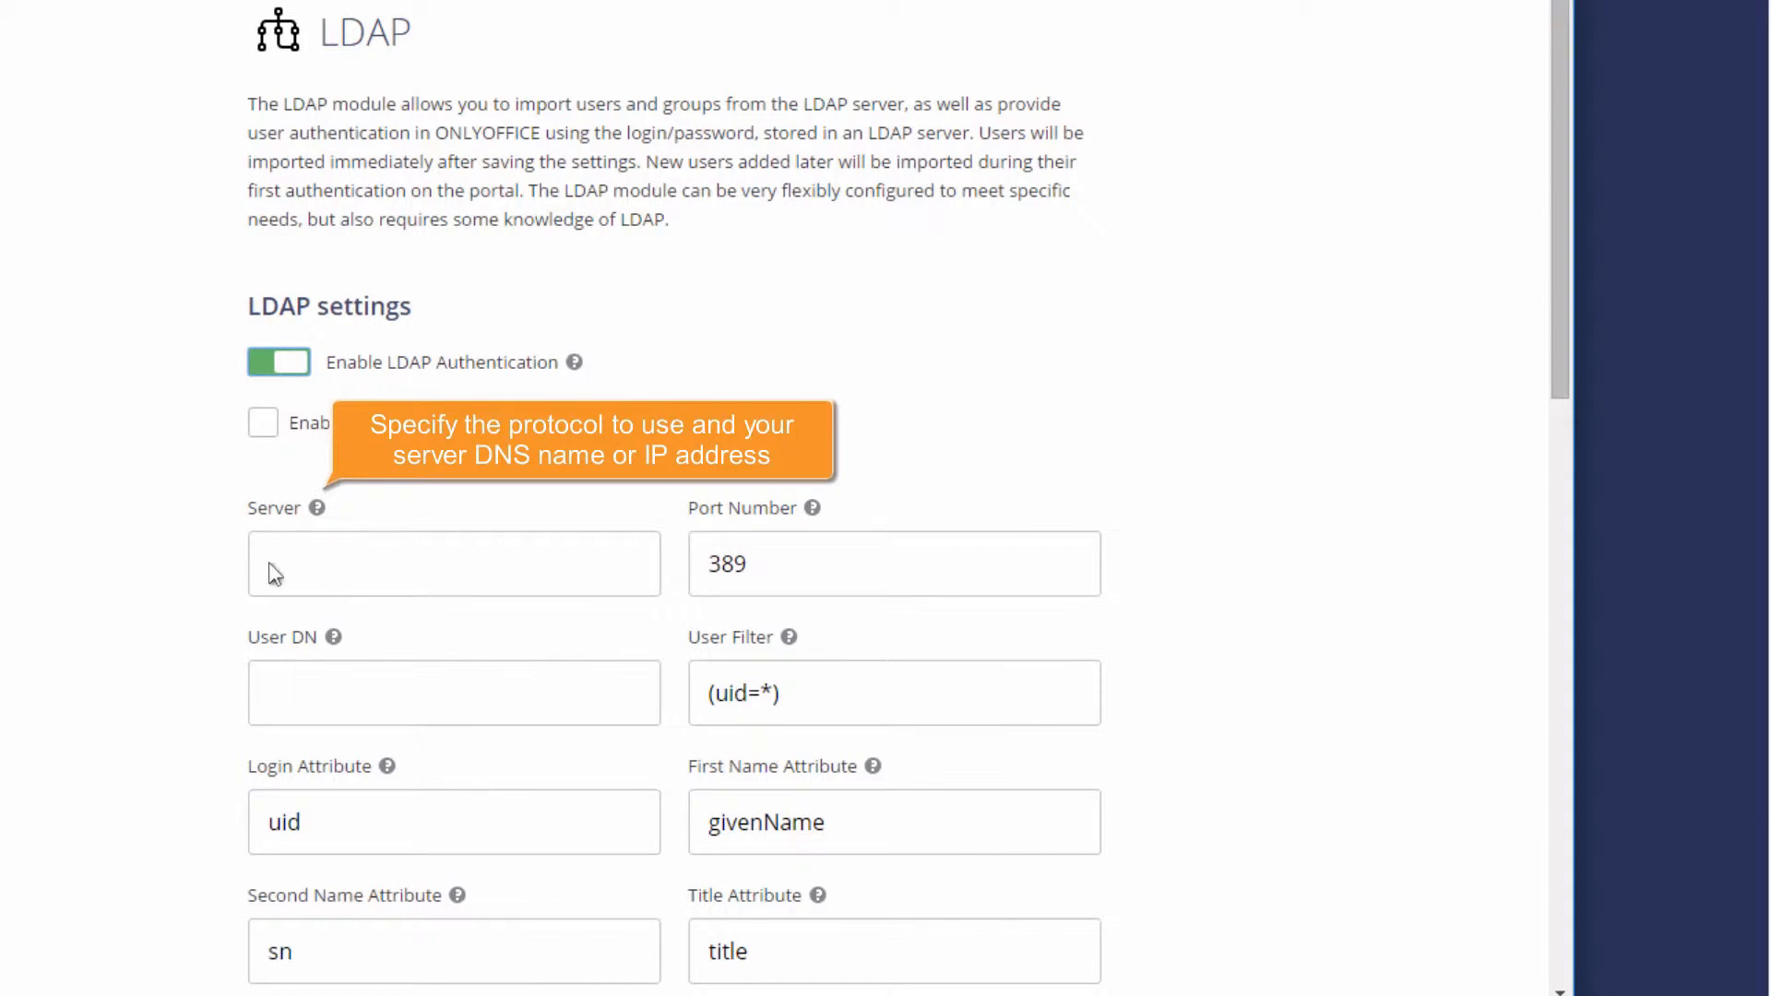
type("LDAP://mycompany")
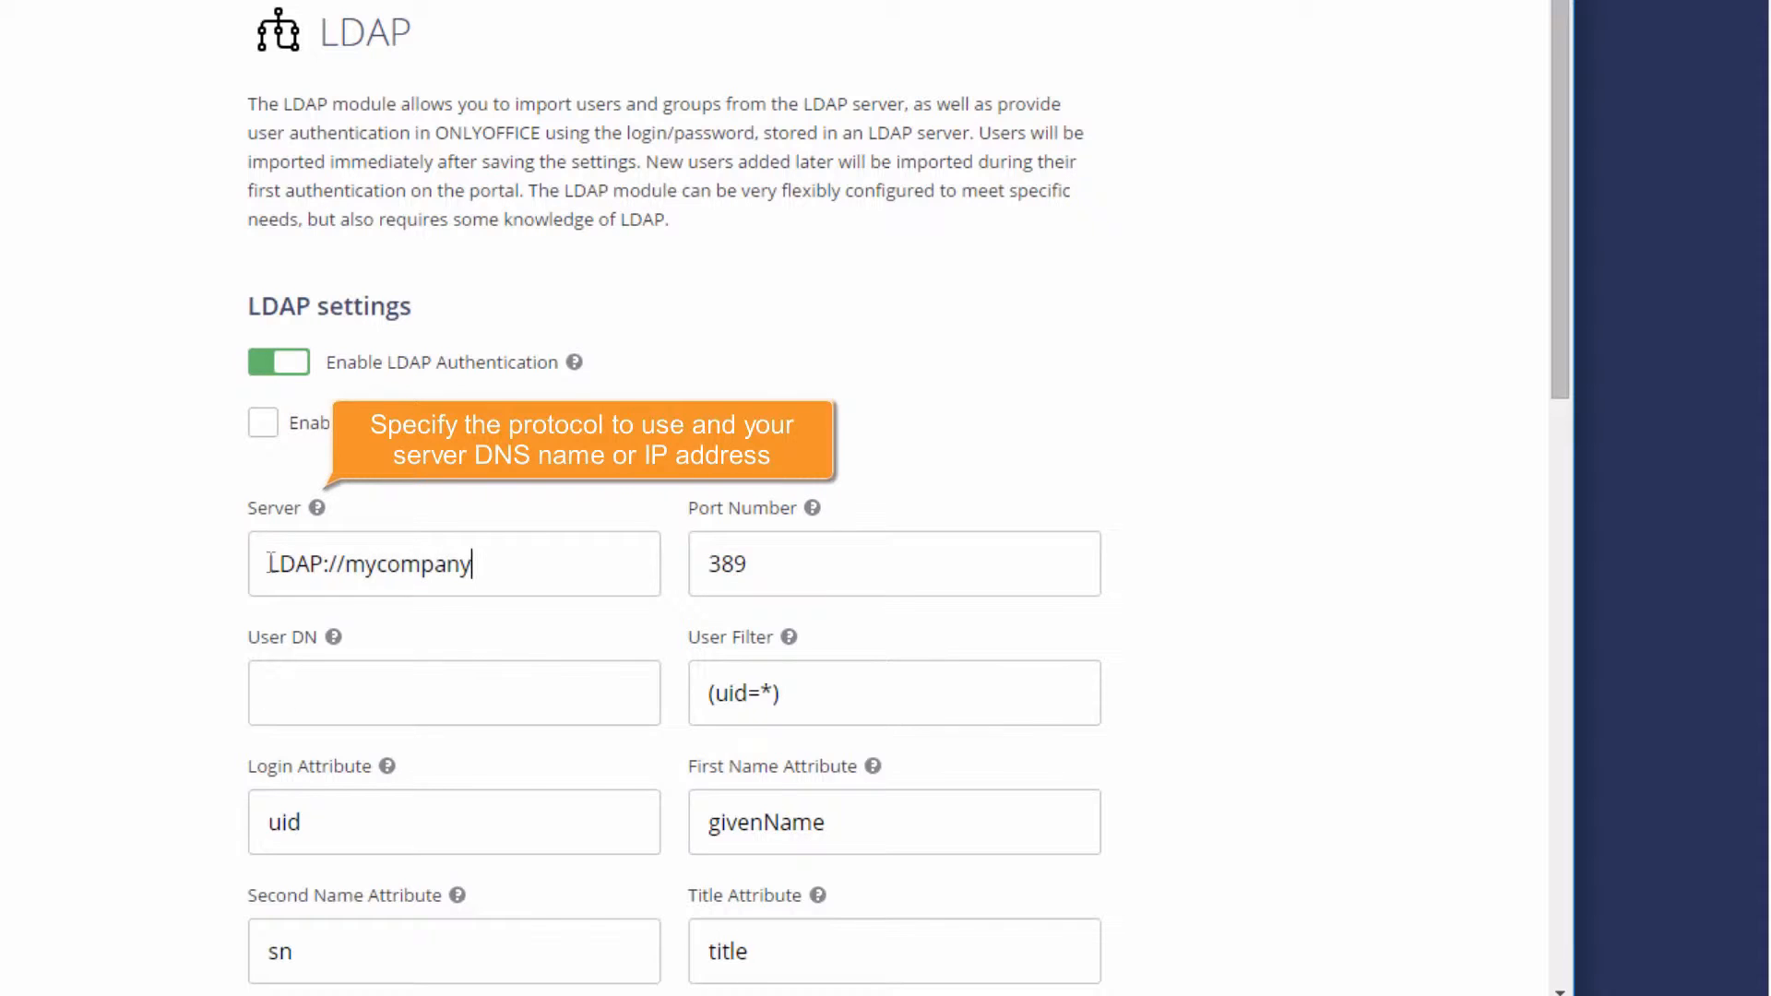
type(".com")
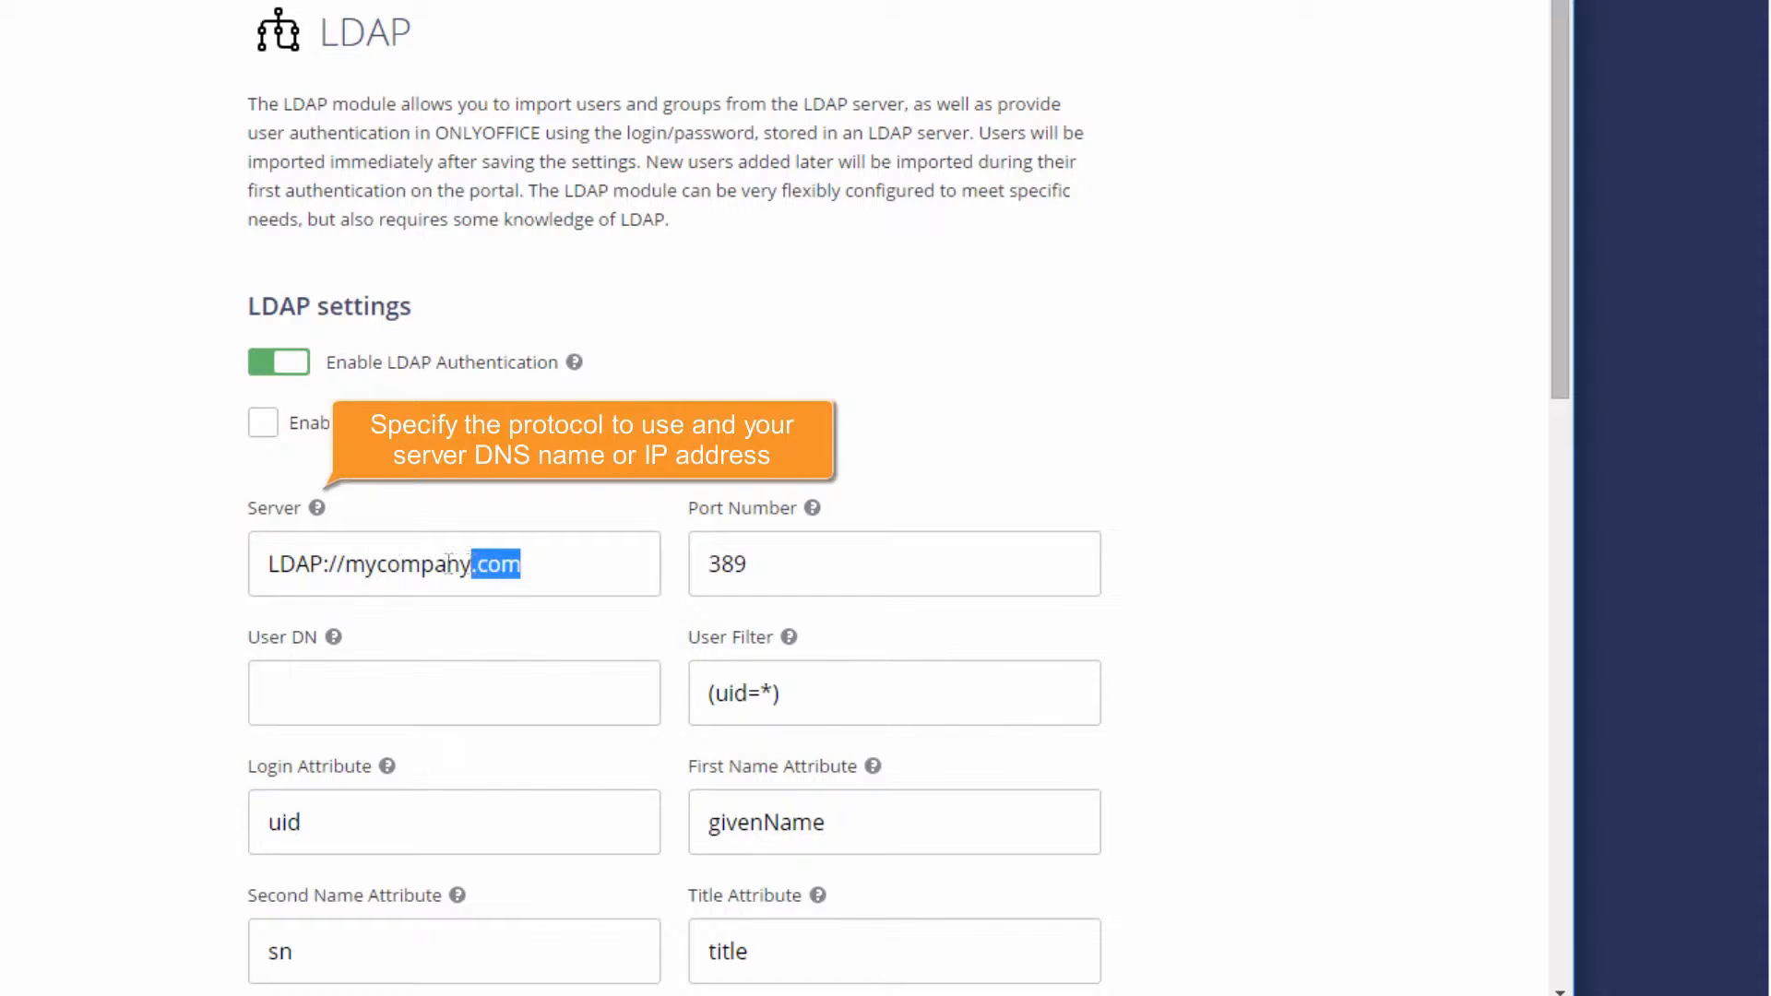
type("192.168.3.51")
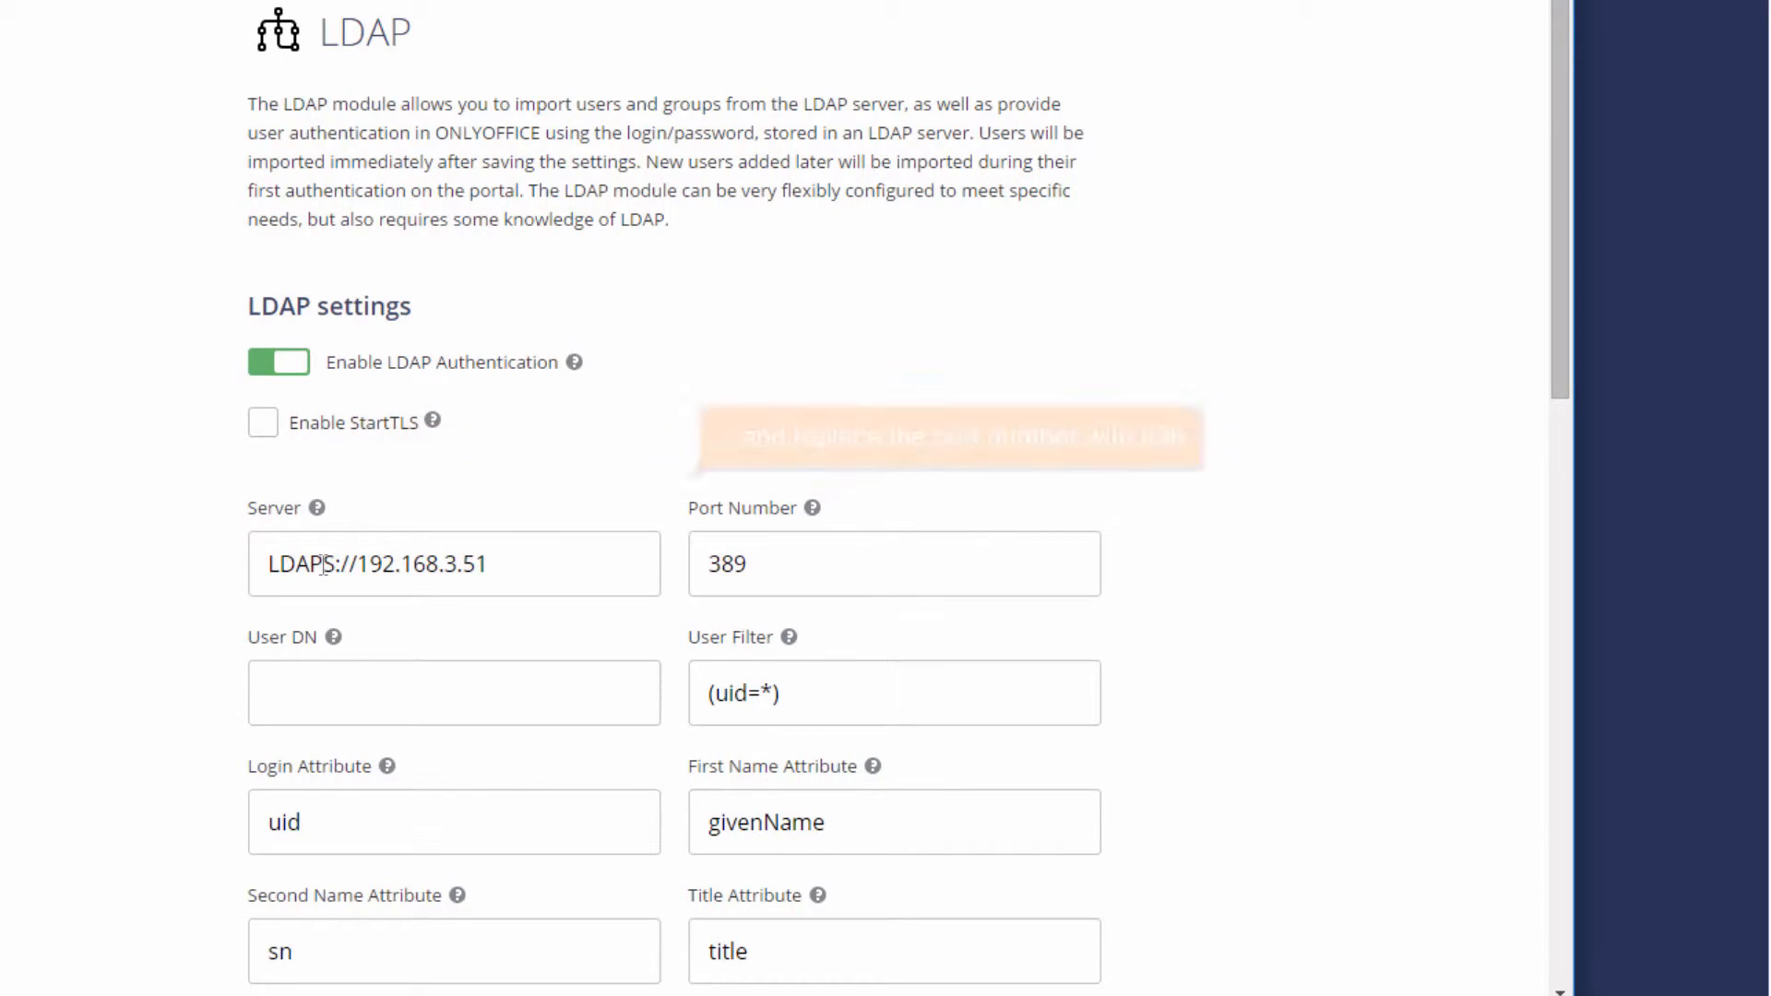
type("636")
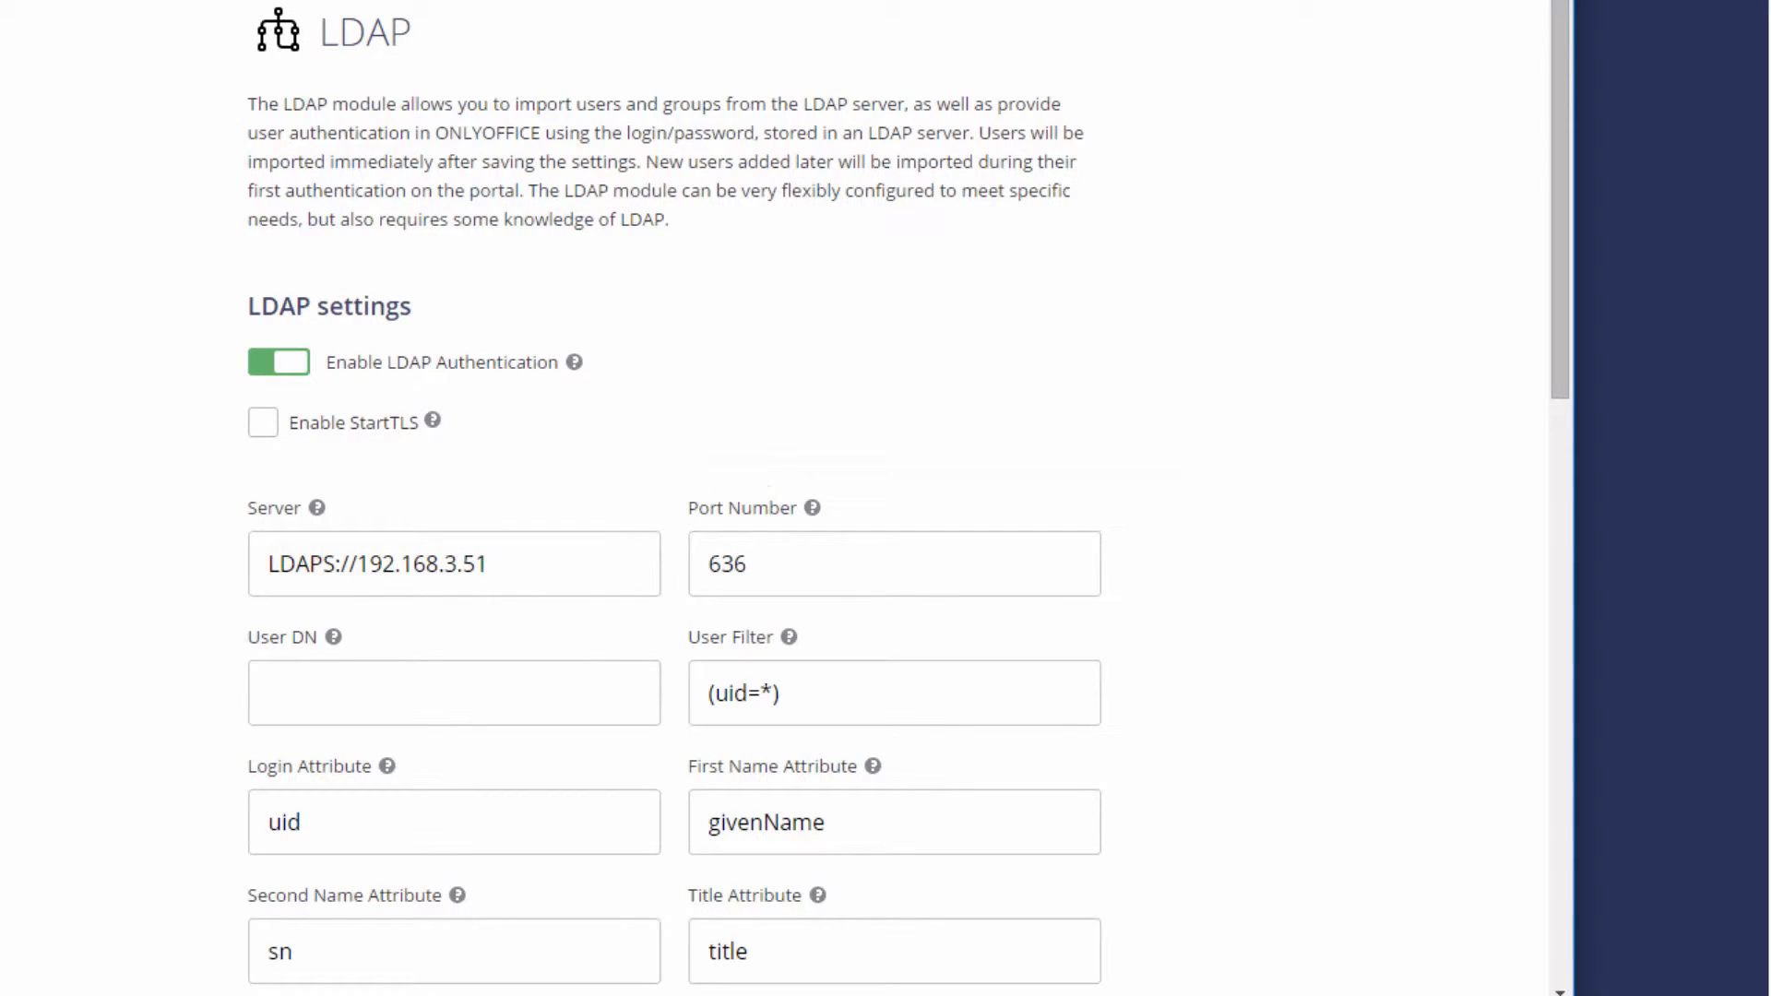
mouse_move(434, 421)
type("3")
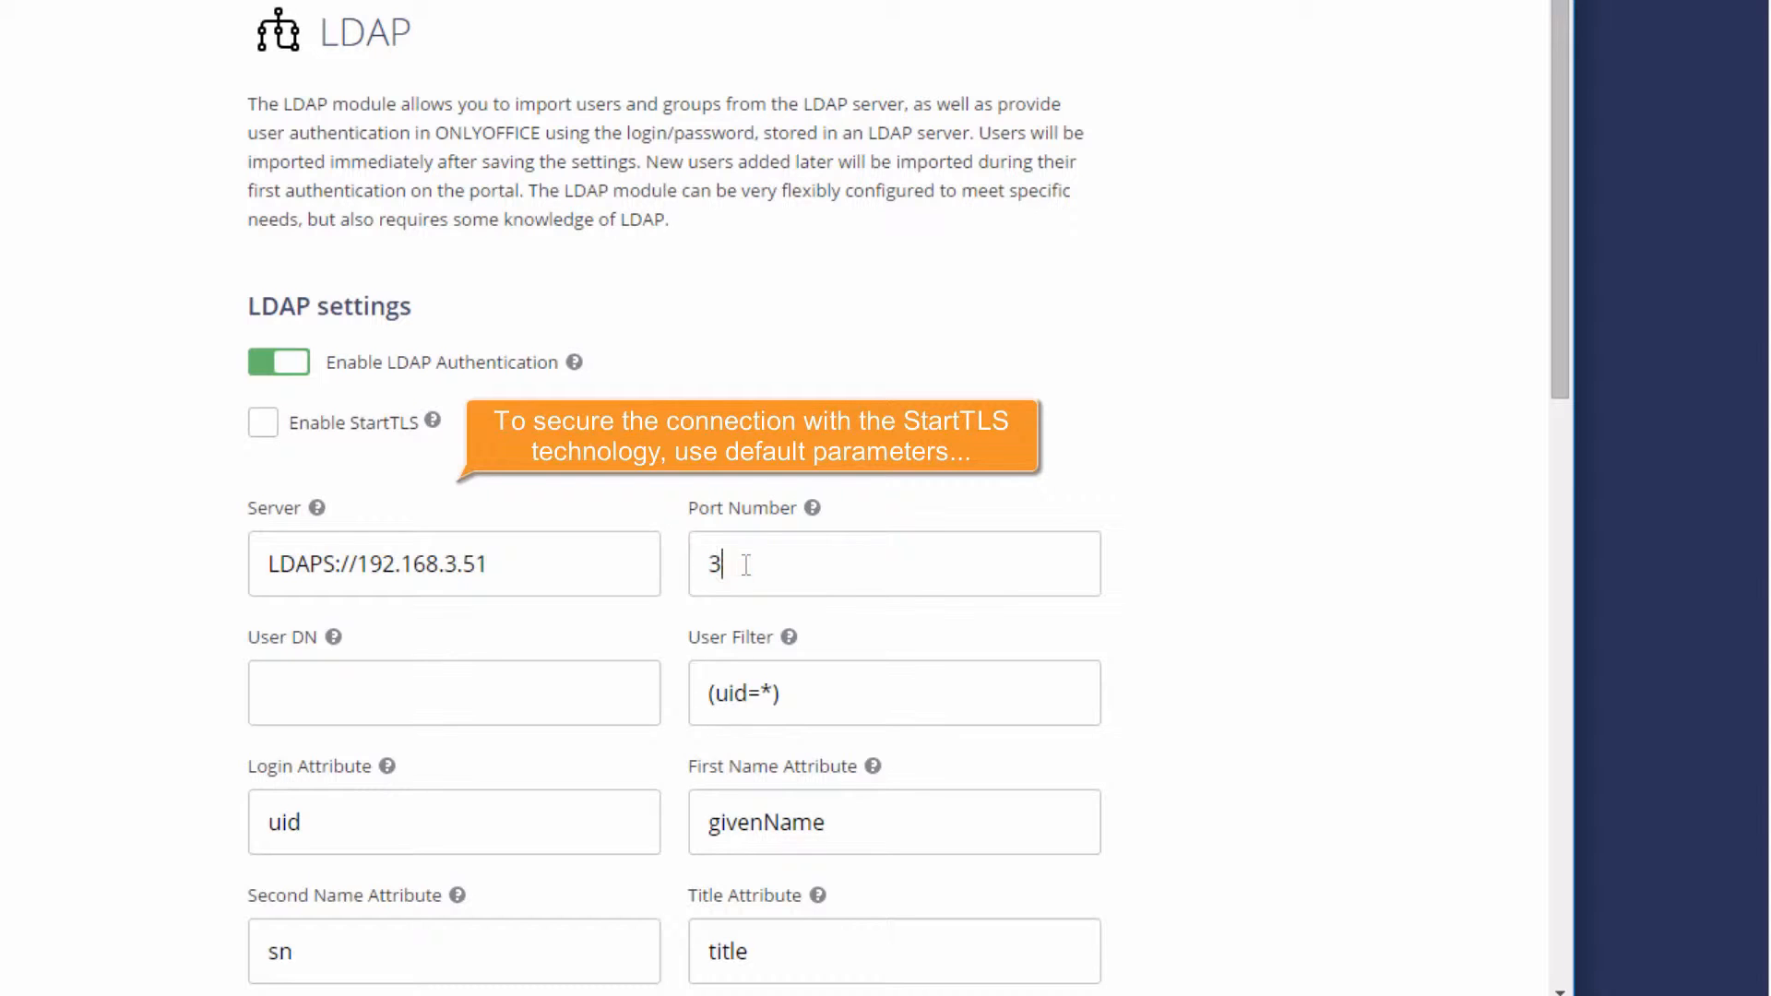
Switch the server to LDAP://192.168.3.51 on port 389 with StartTLS enabled
type("89")
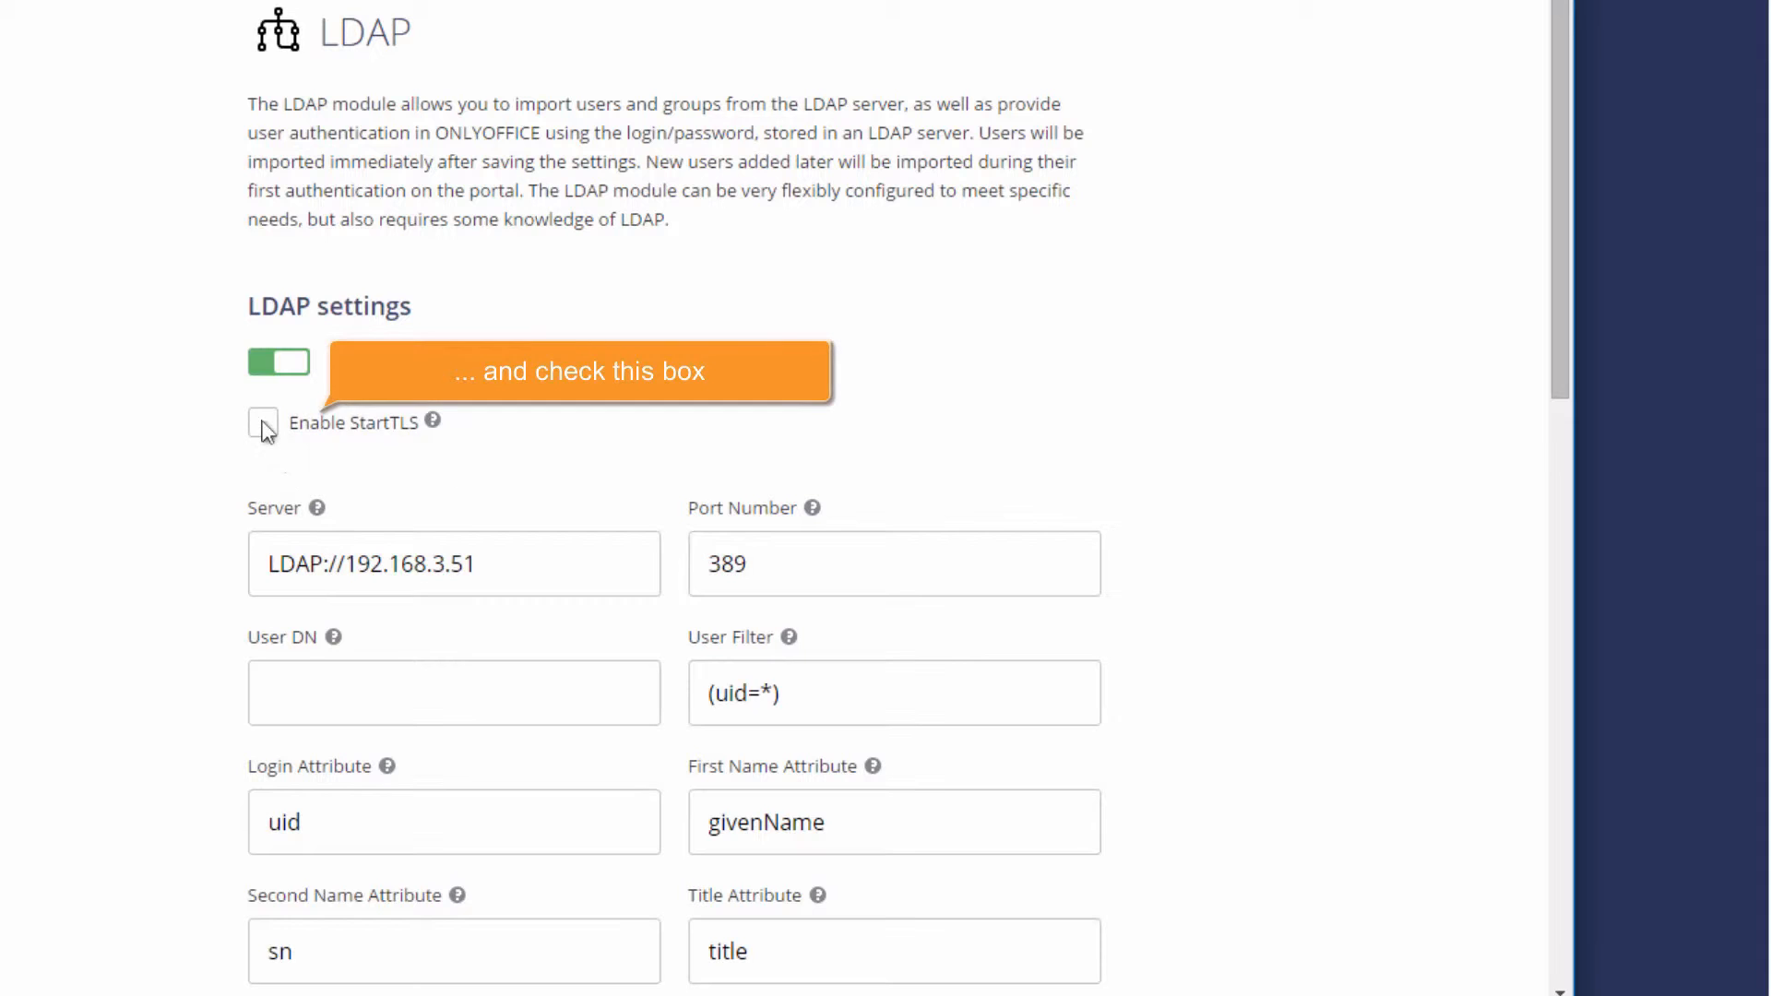
left_click(262, 421)
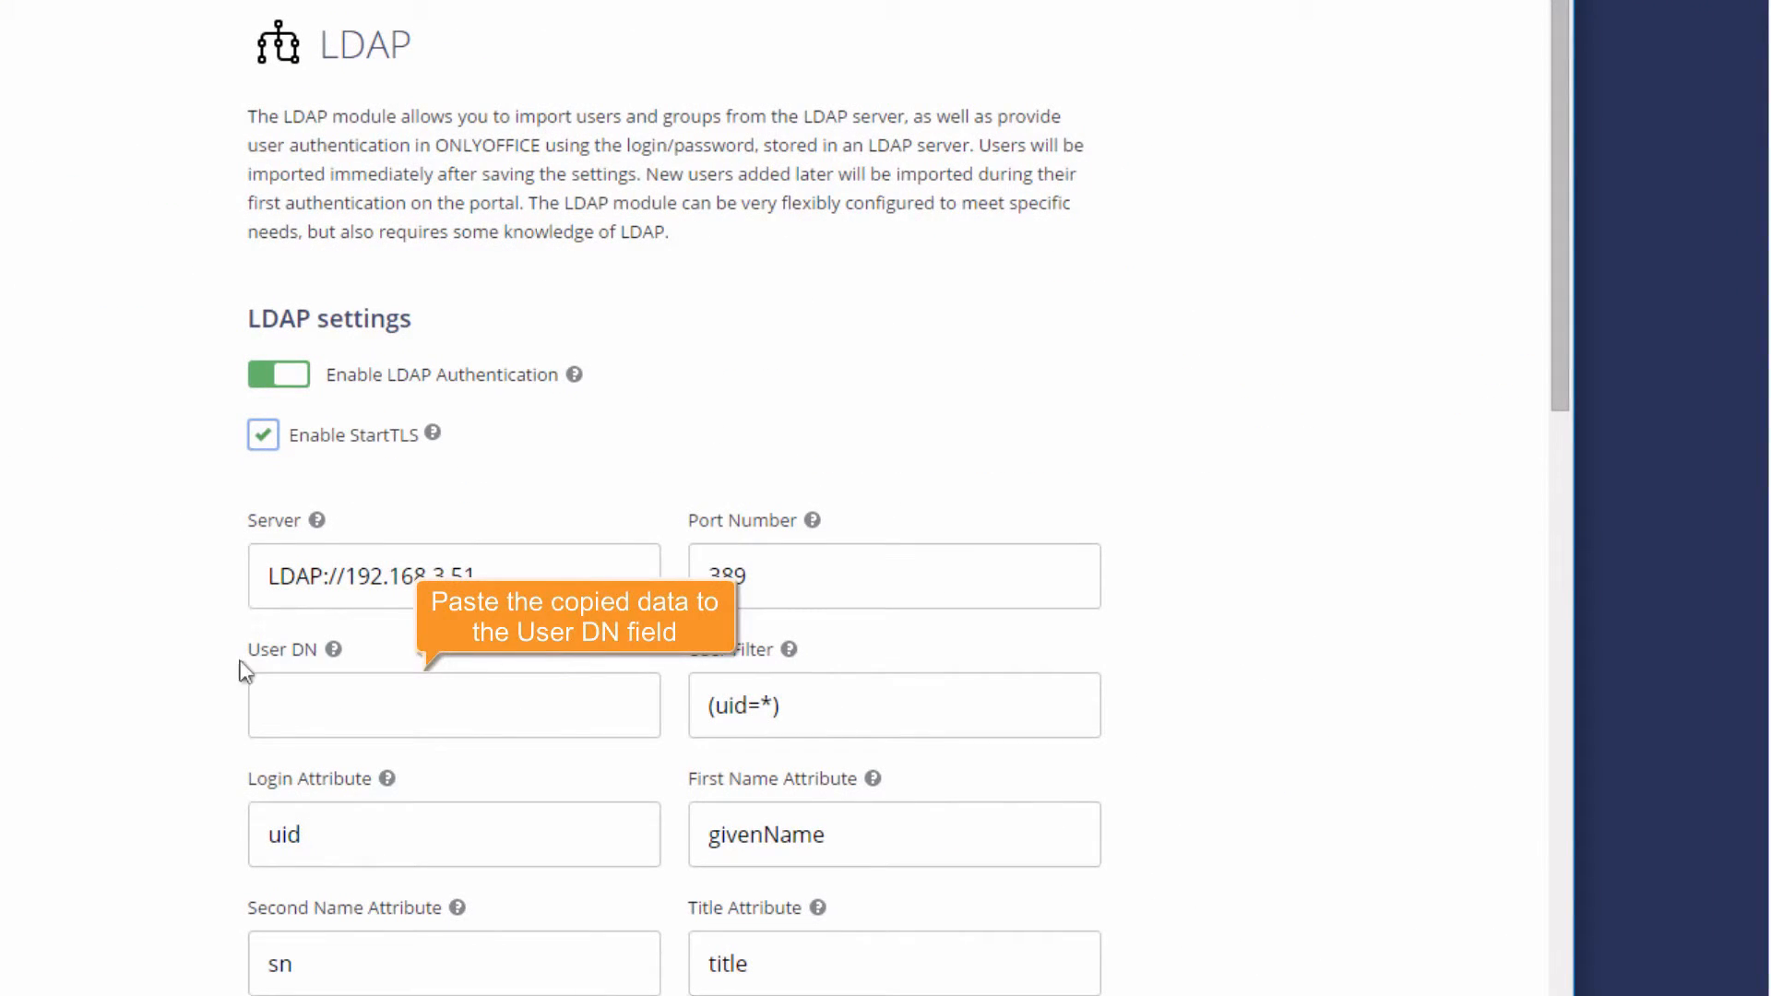
Set User DN to dc=maxcrc,dc=com, try filter (sn=c*), then restore (uid=*)
type("dc=maxcrc,dc=com")
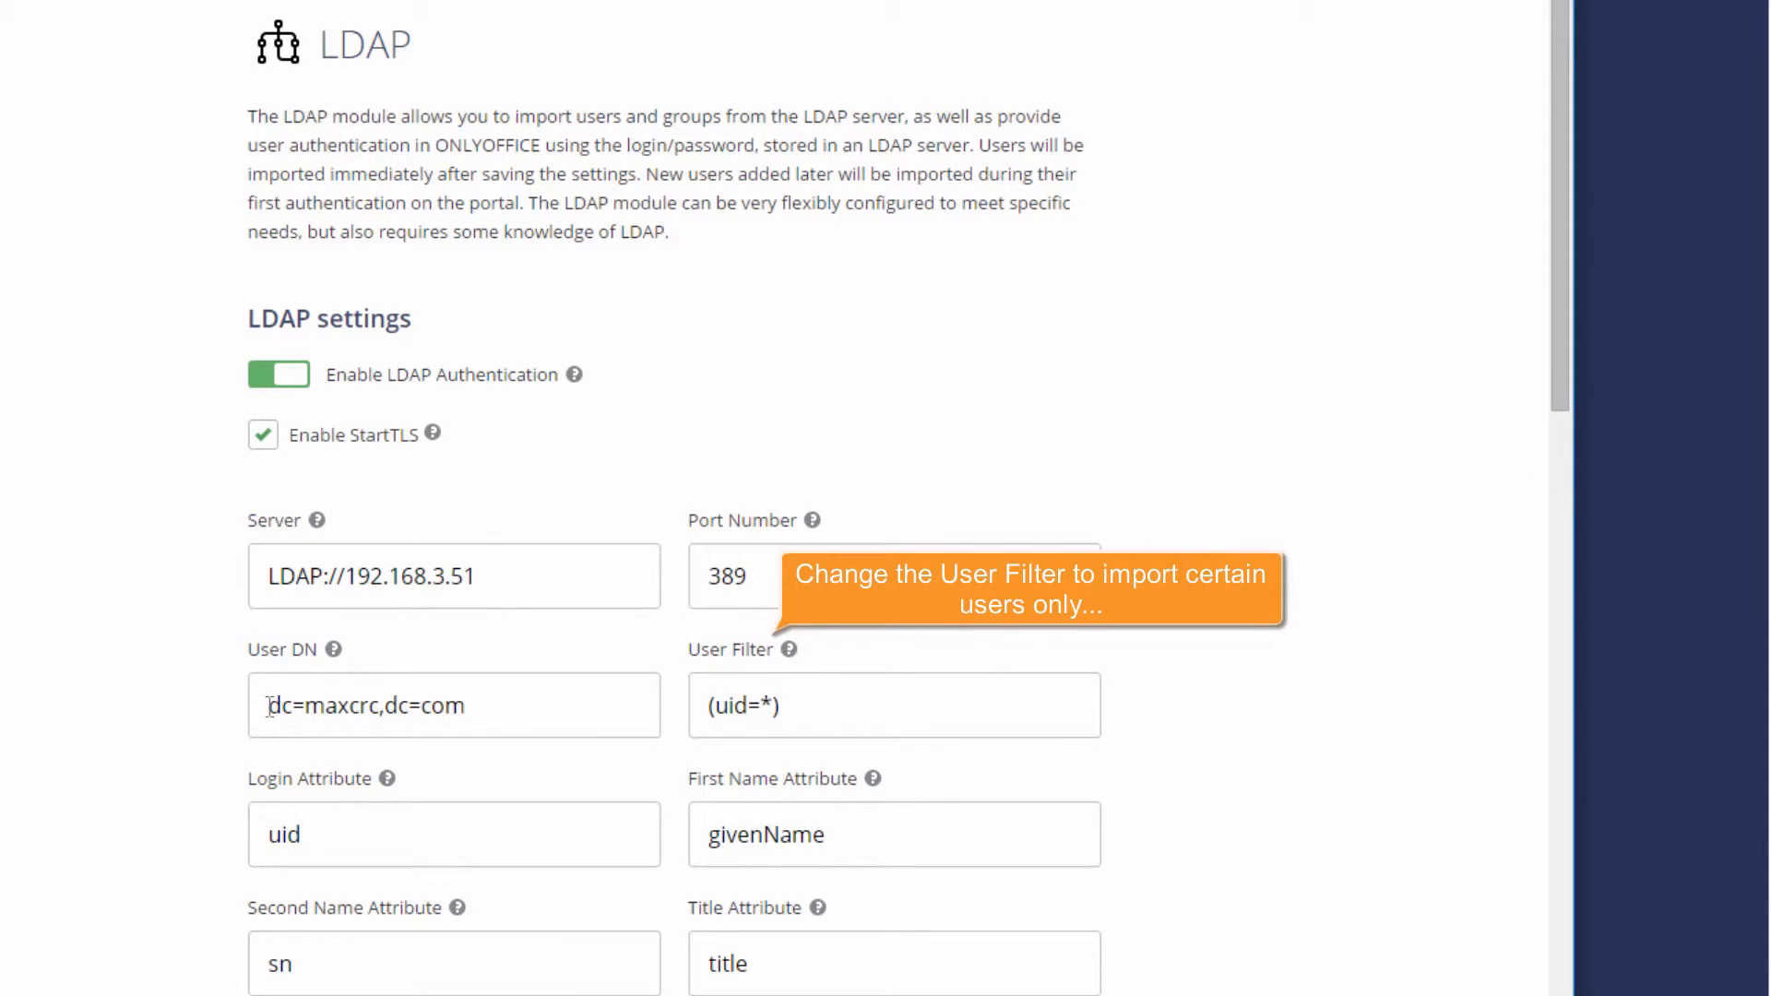
double_click(733, 704)
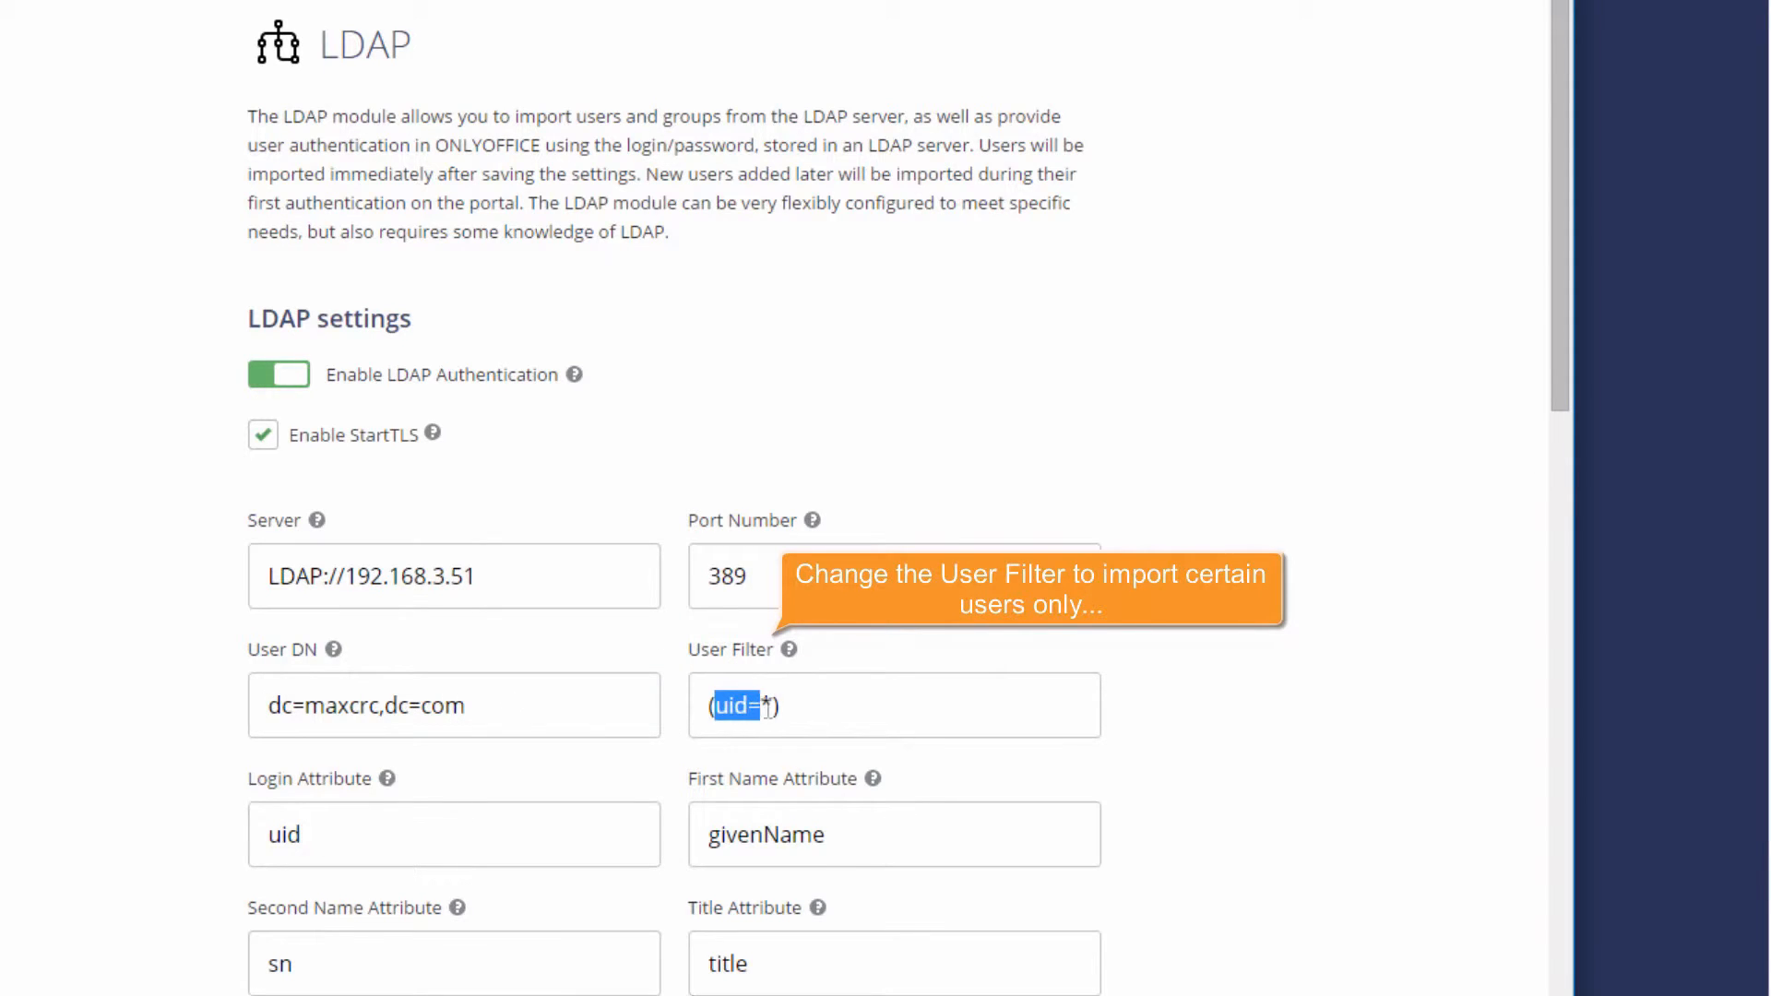
type("(sn=c*)")
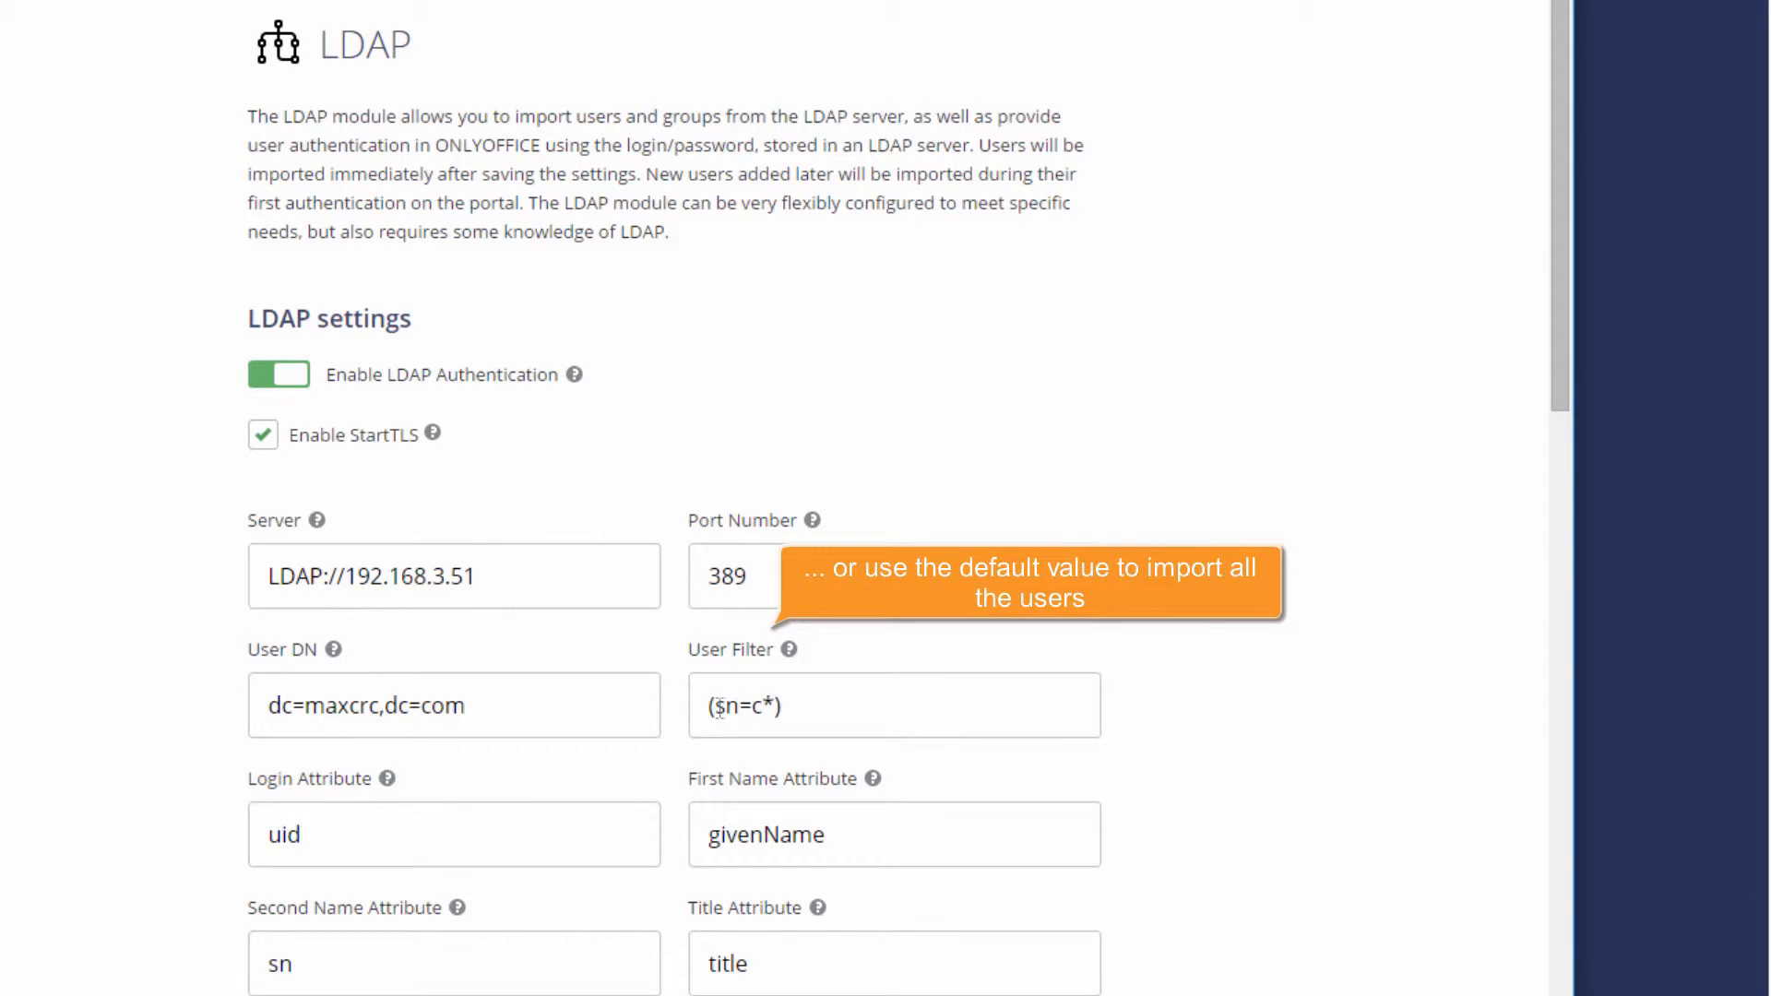
type("(uid=*)")
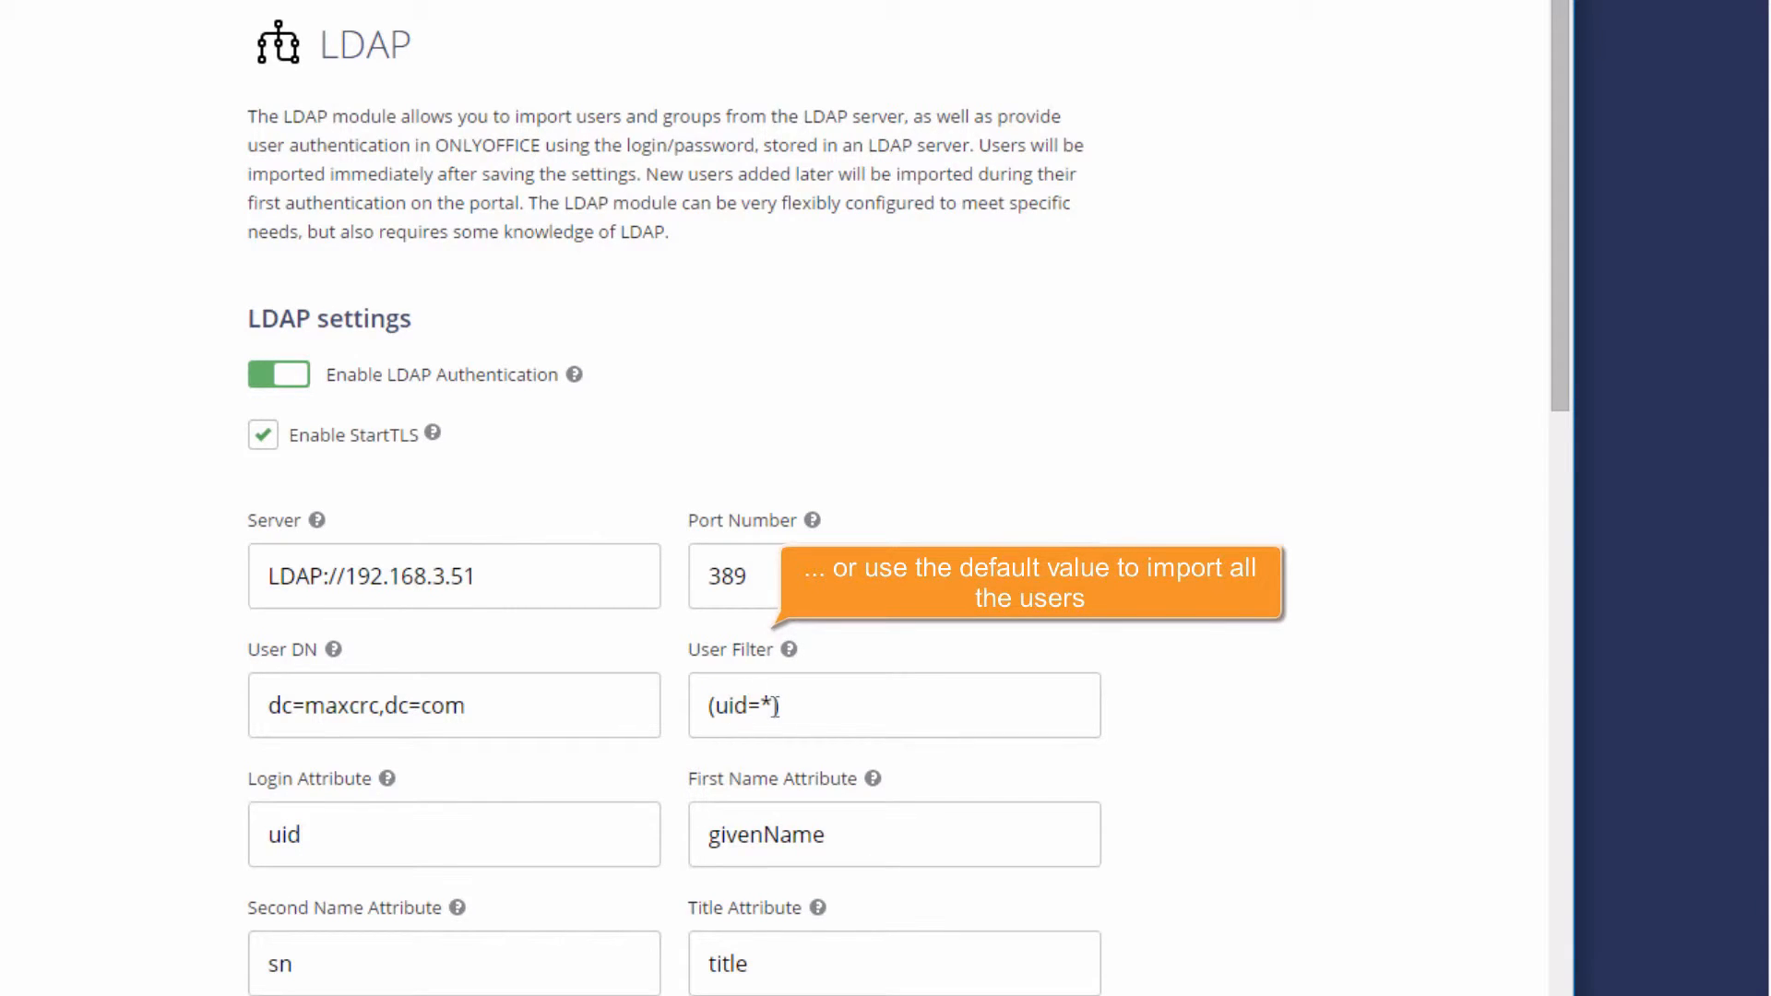
scroll("down", 3)
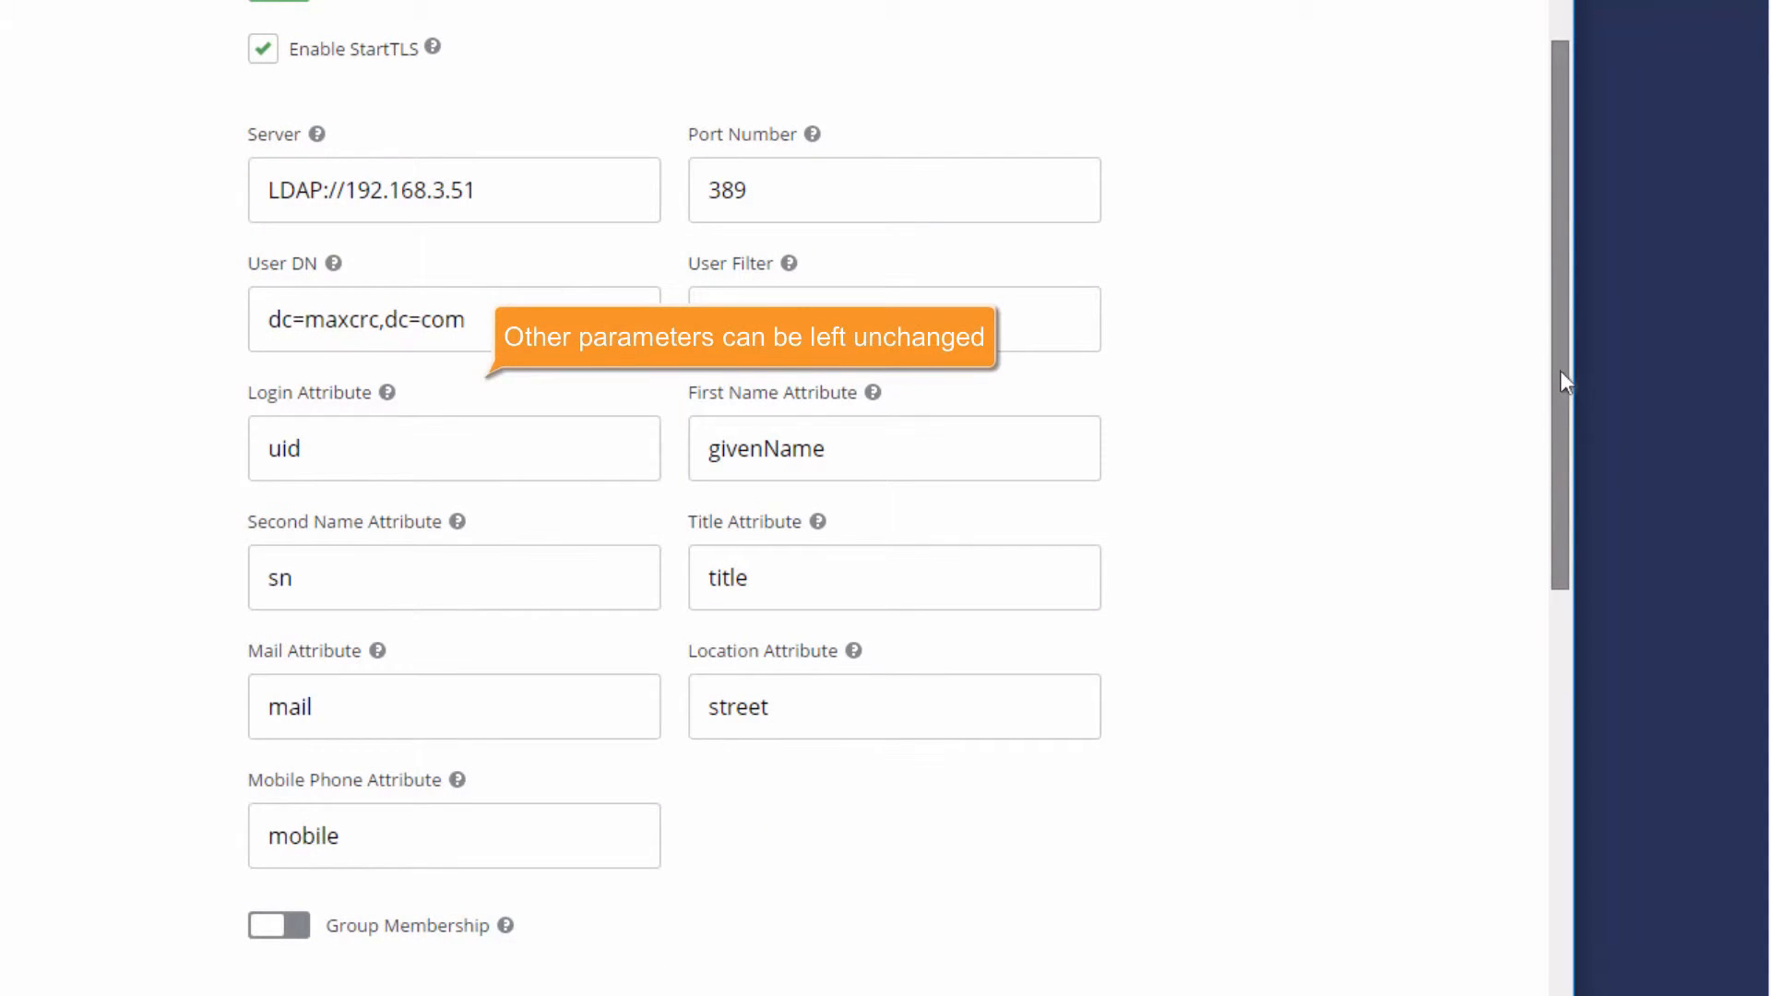
Turn on Group Membership and copy the groups DN from LDAP Admin
scroll("down", 3)
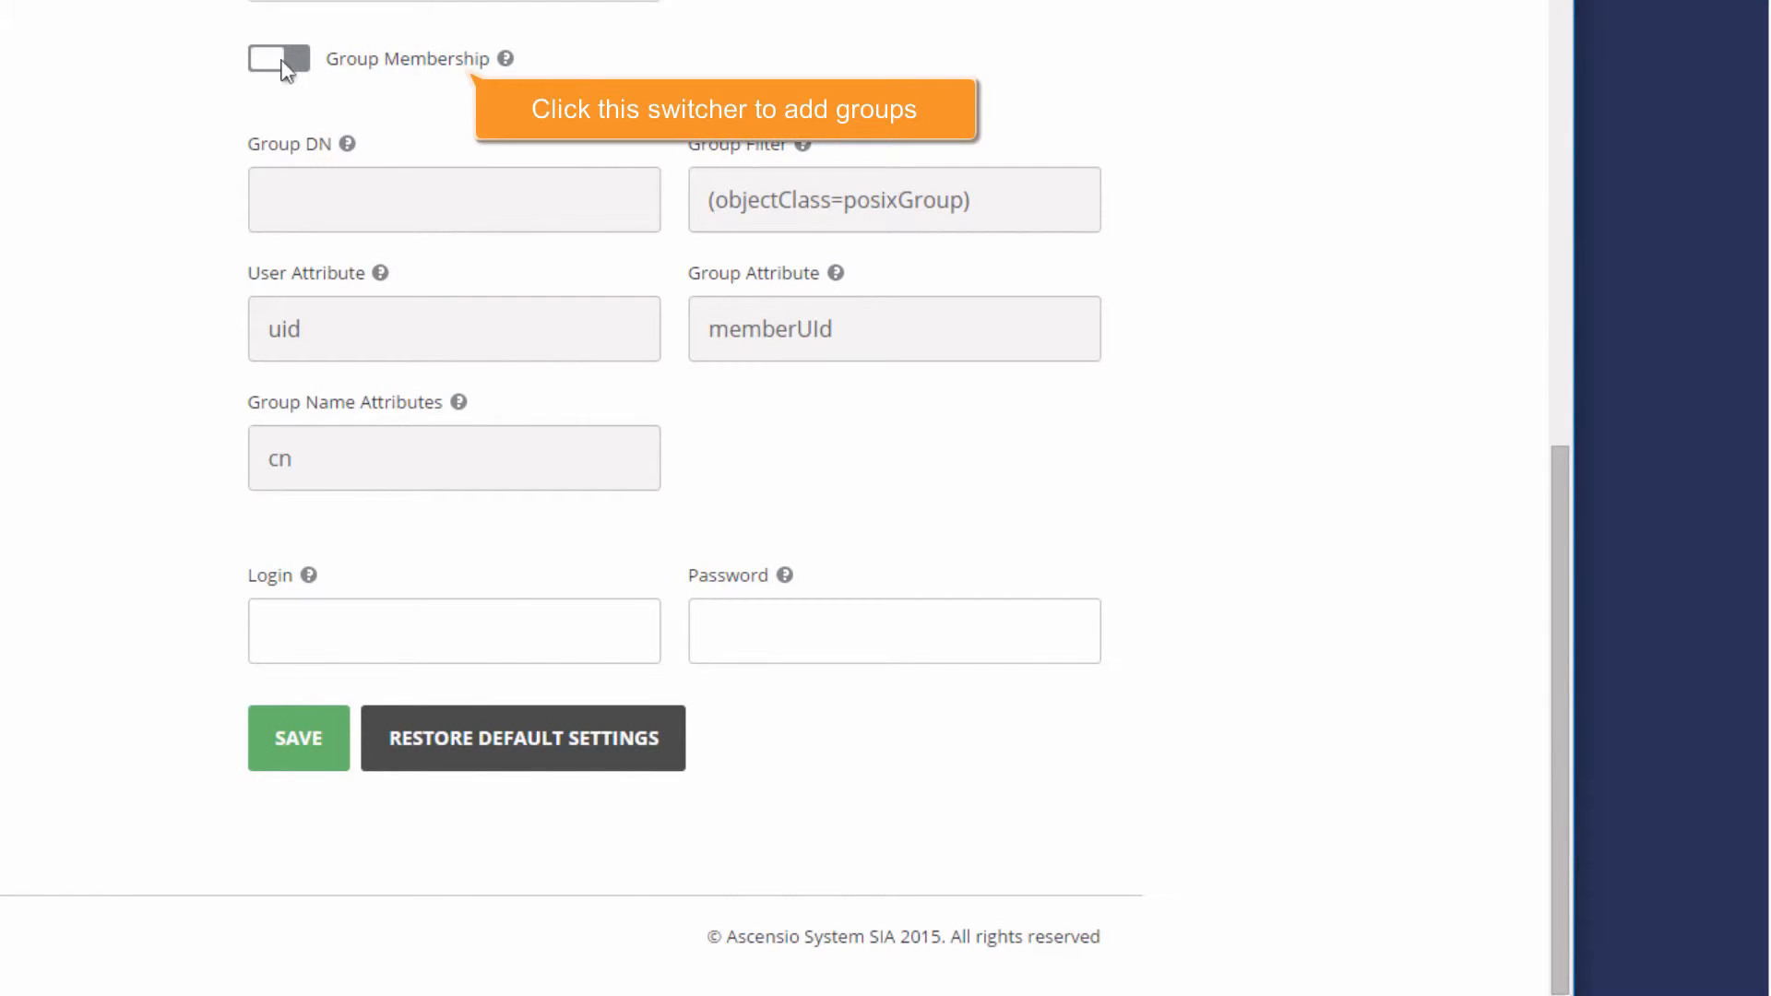
left_click(279, 59)
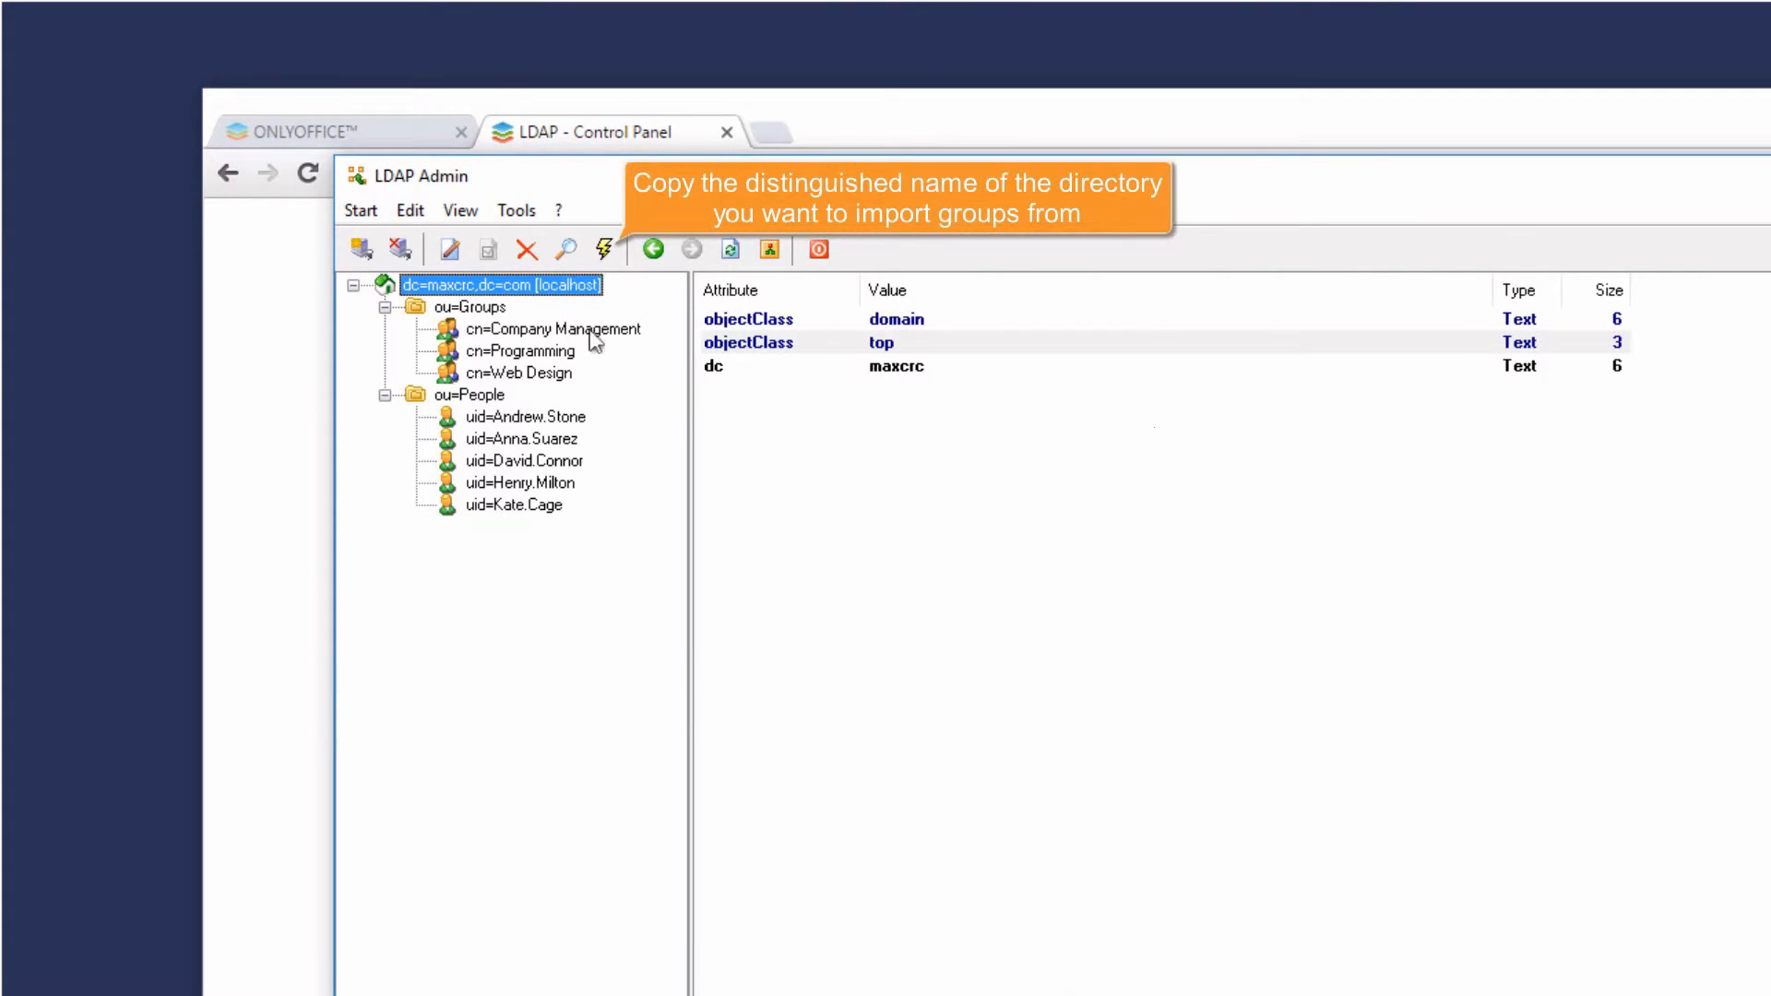
right_click(467, 308)
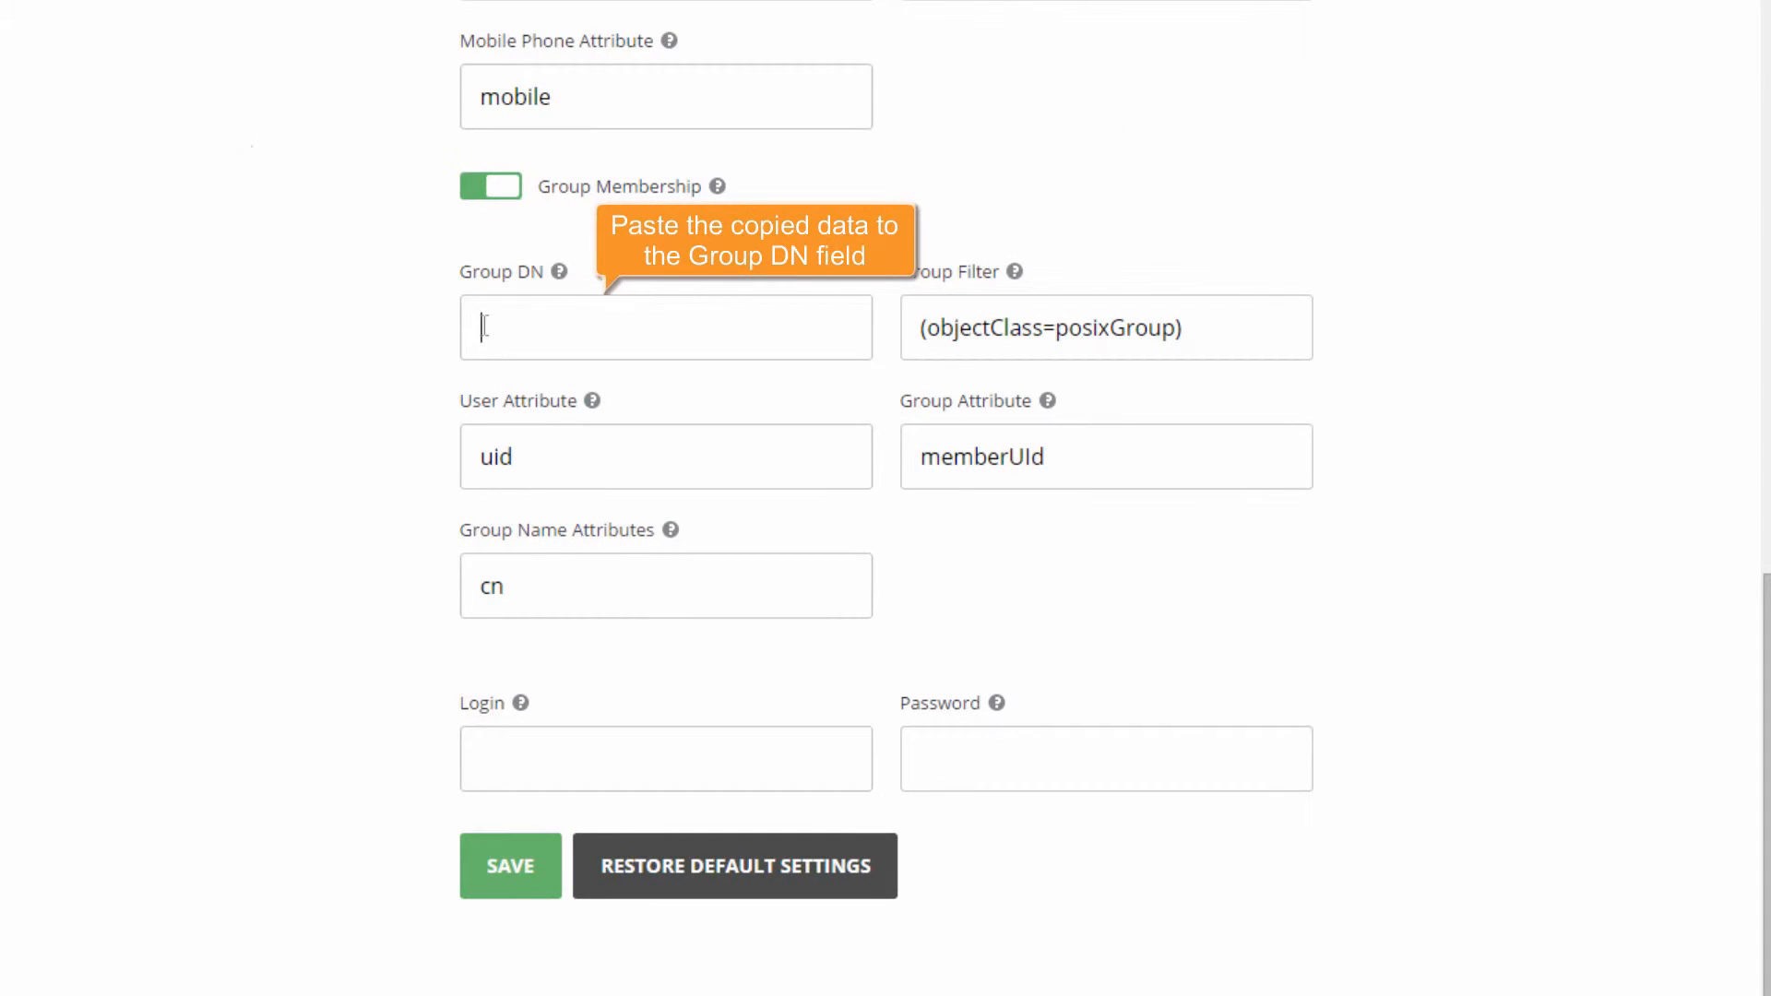
Set Group DN to ou=Groups,dc=maxcrc,dc=com and enter login cn=Manager,dc=maxcrc,dc=com with password
type("ou=Groups,dc=maxcrc,dc=com")
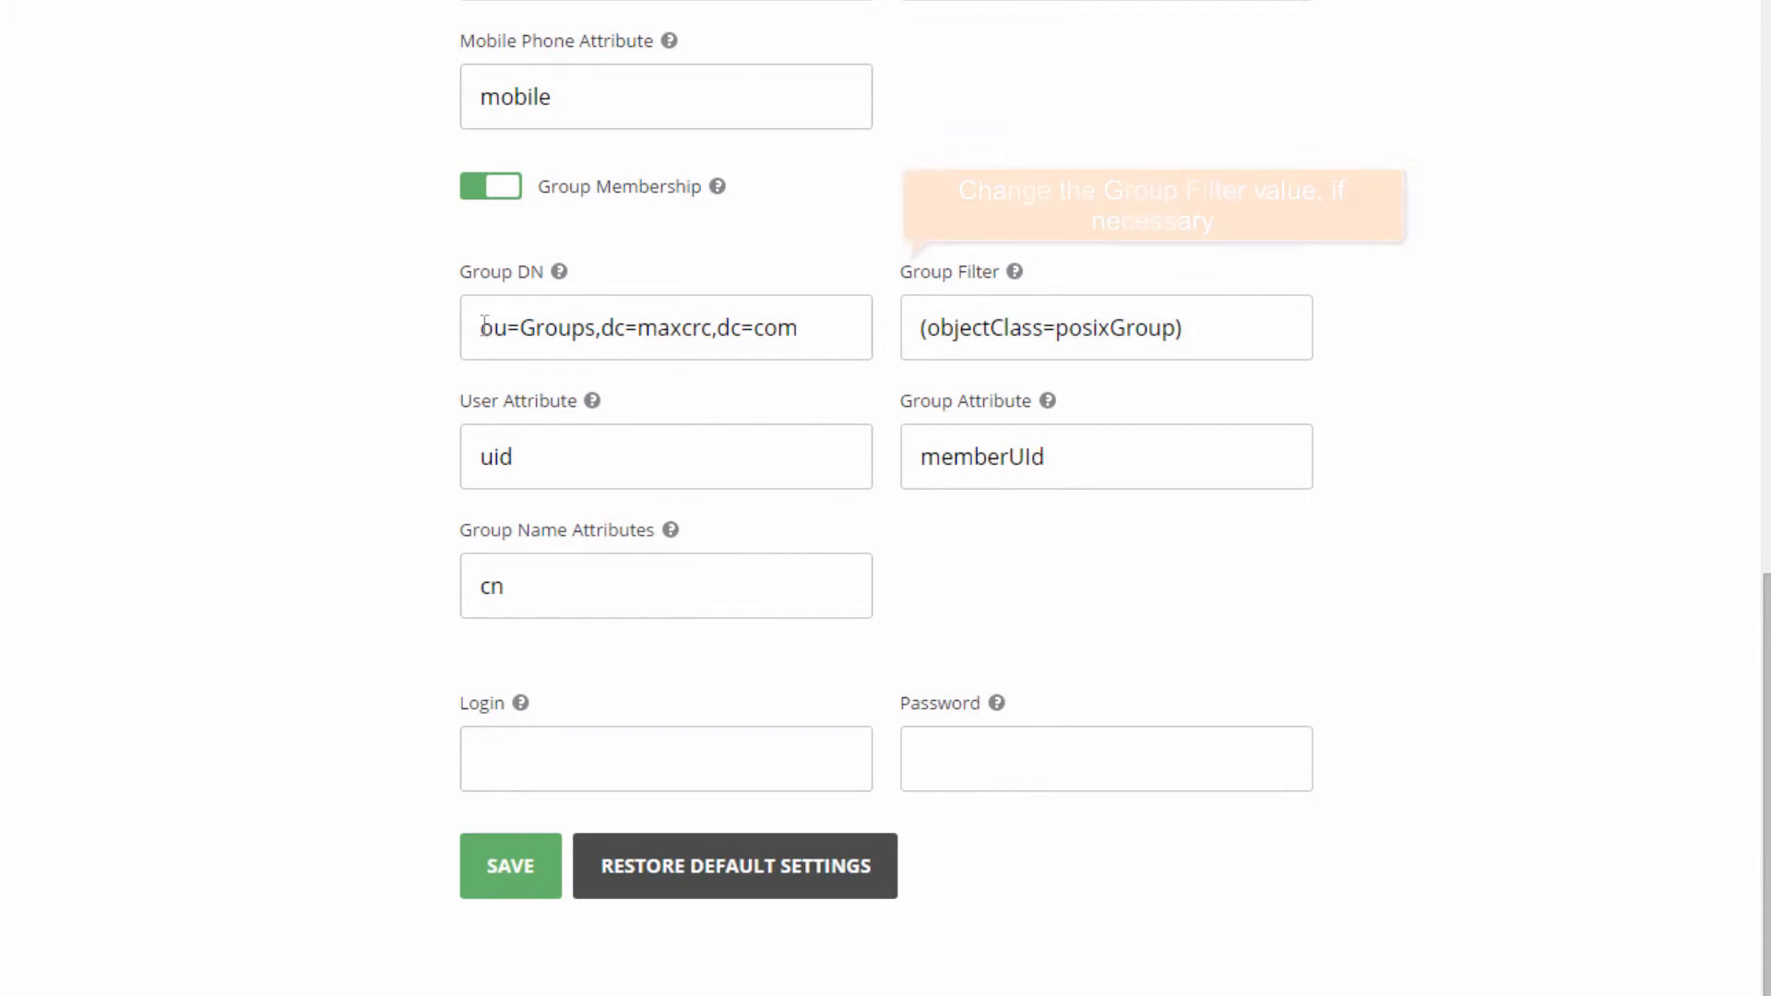
type("cn=Manager,dc=maxcrc,dc=com")
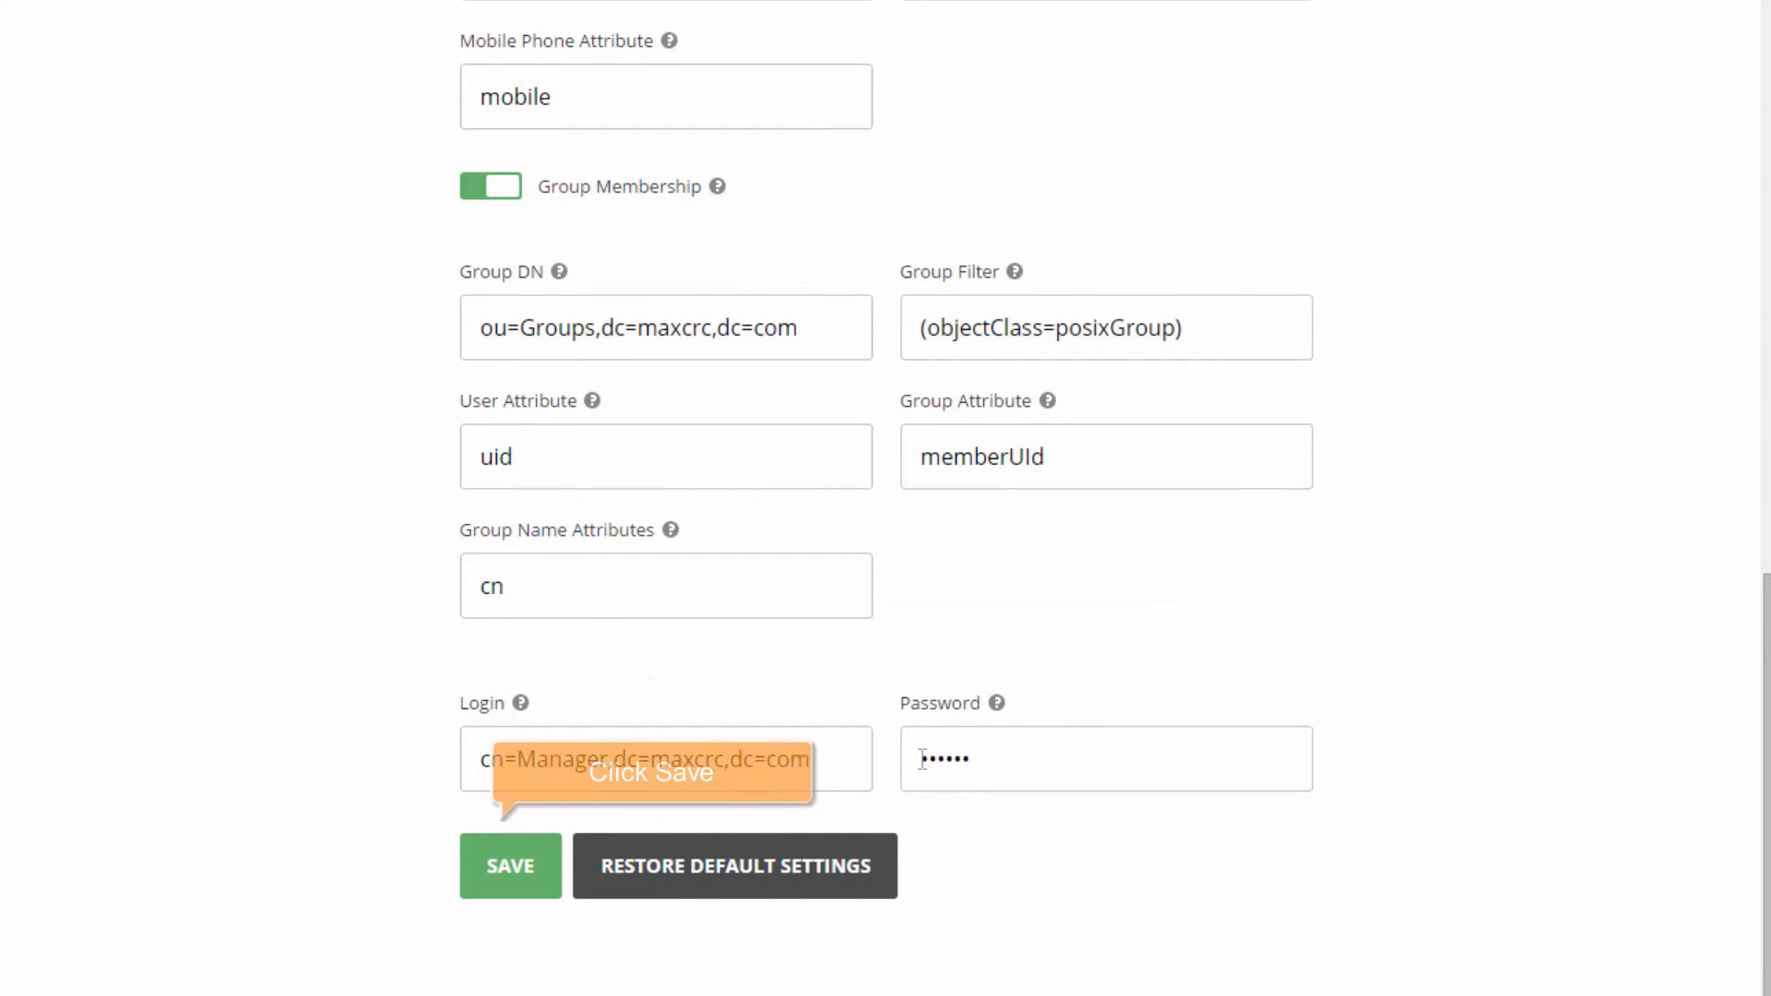
Save the LDAP settings, confirm the user import, and go to the portal sign-in page
left_click(509, 866)
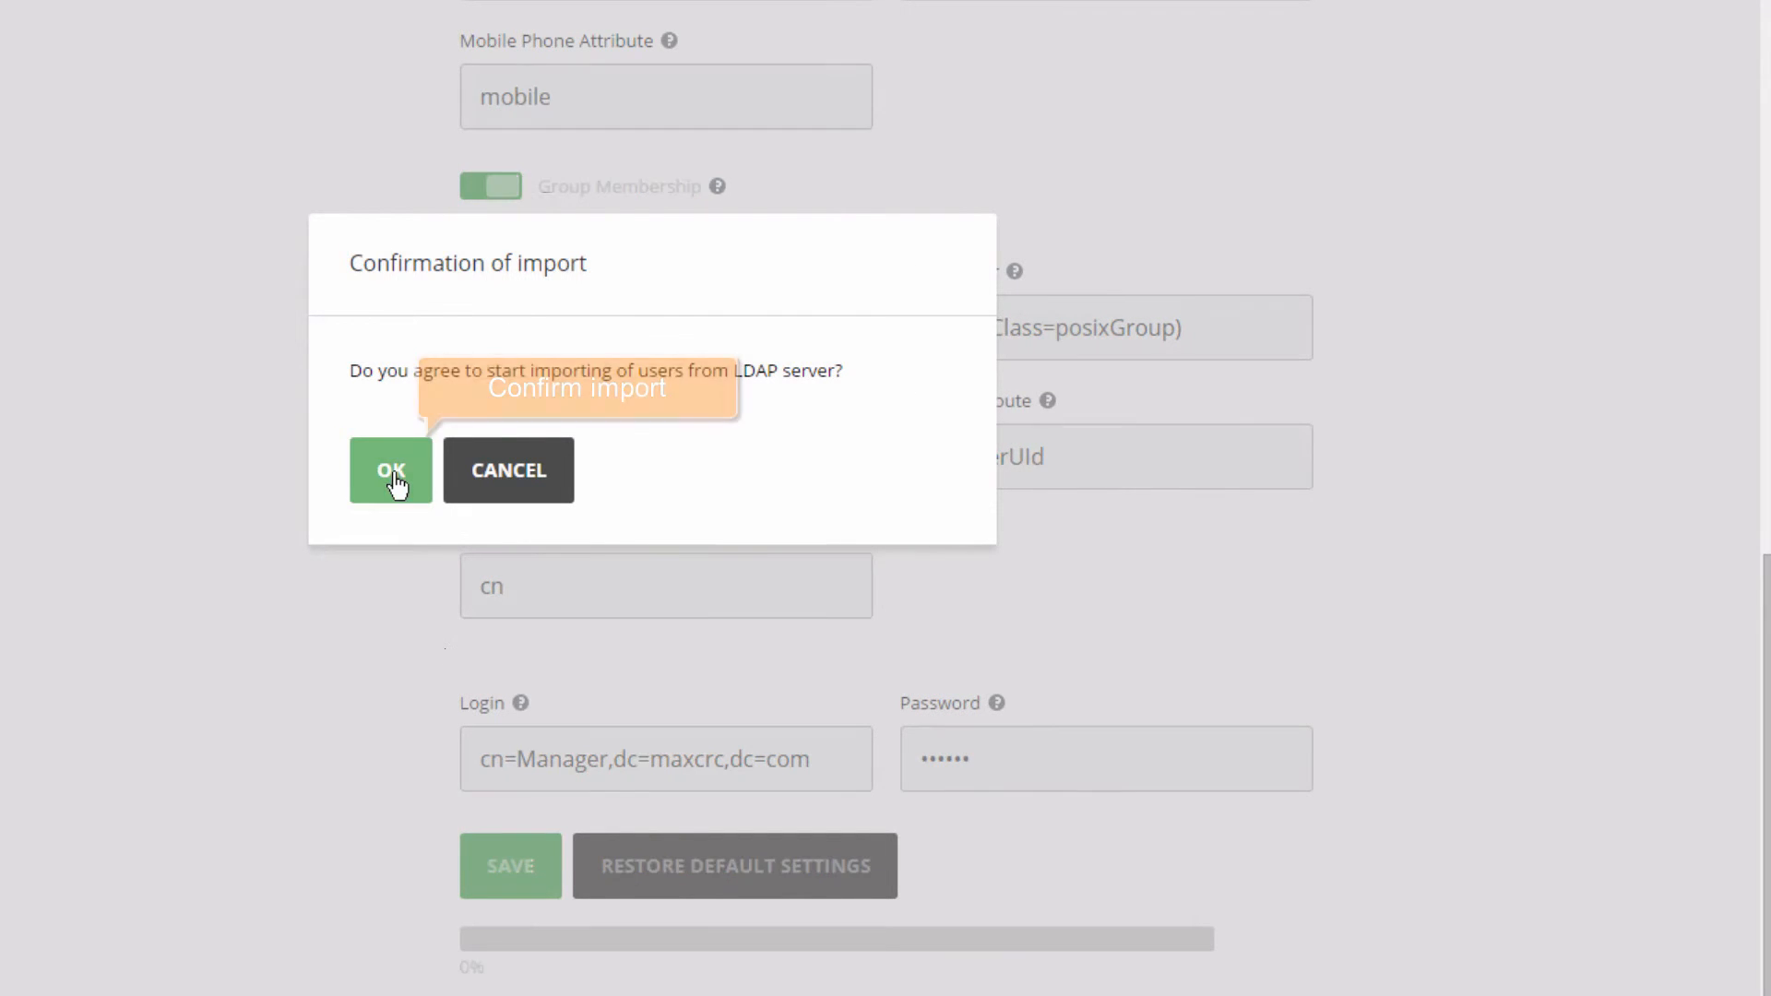
left_click(389, 470)
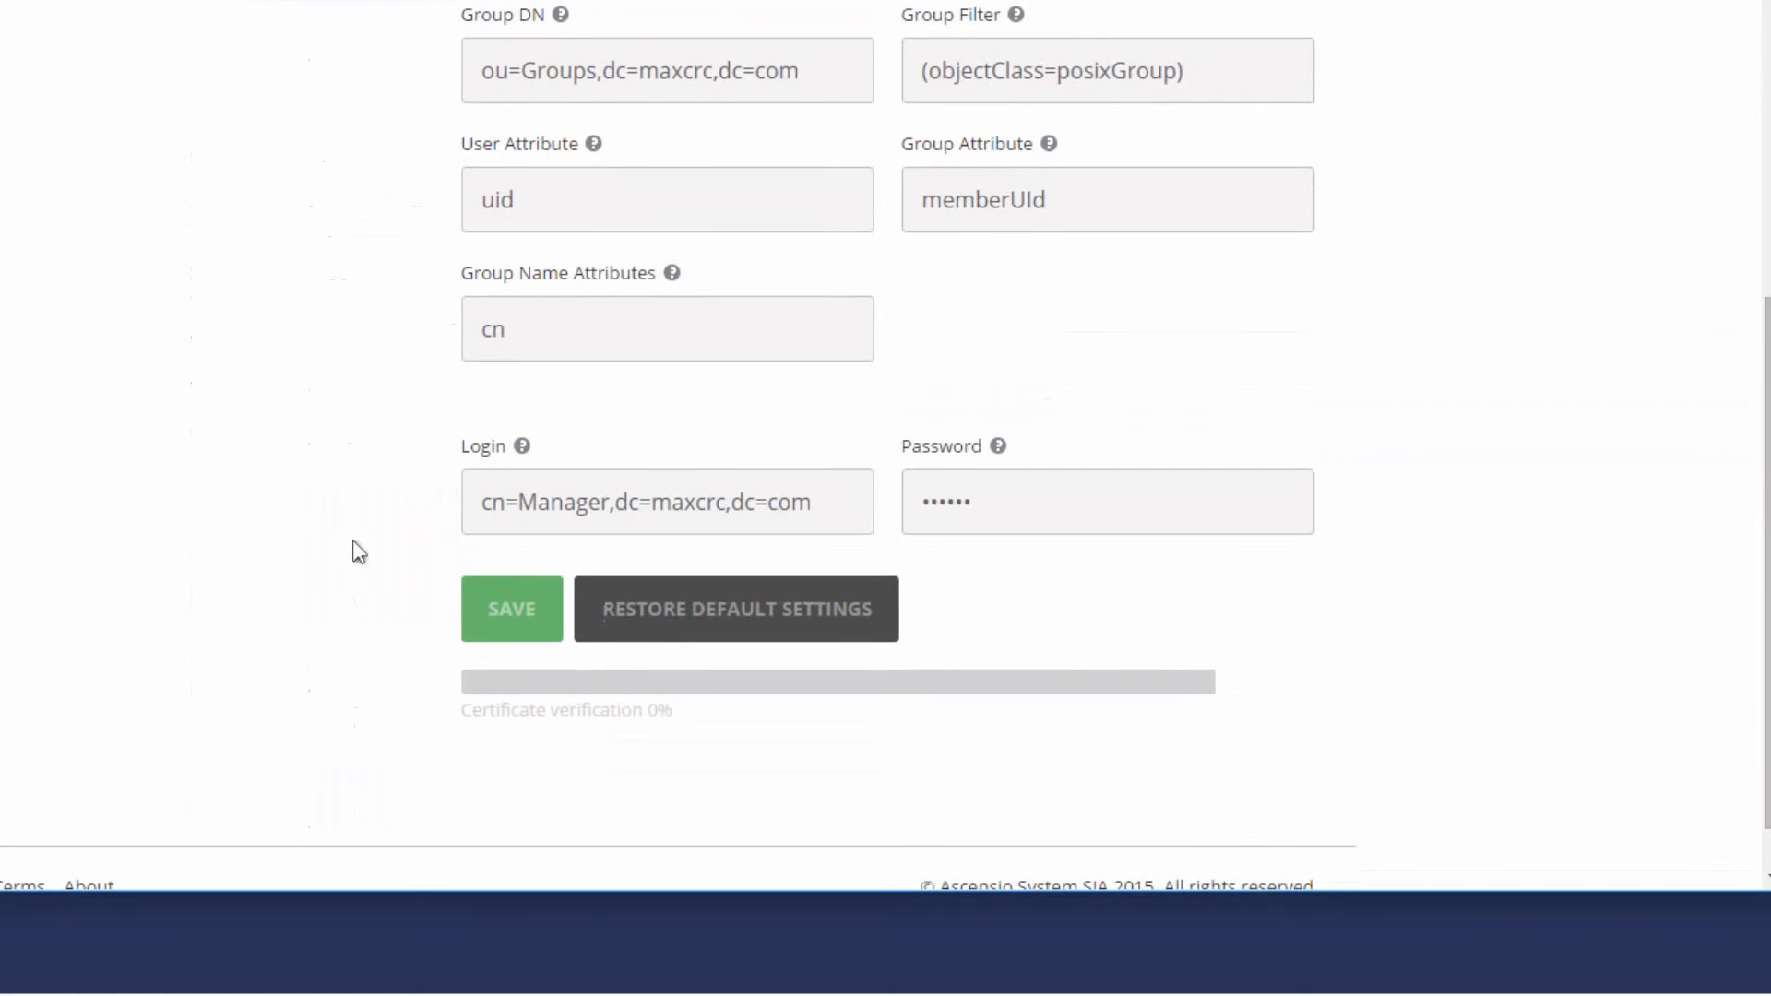
left_click(511, 607)
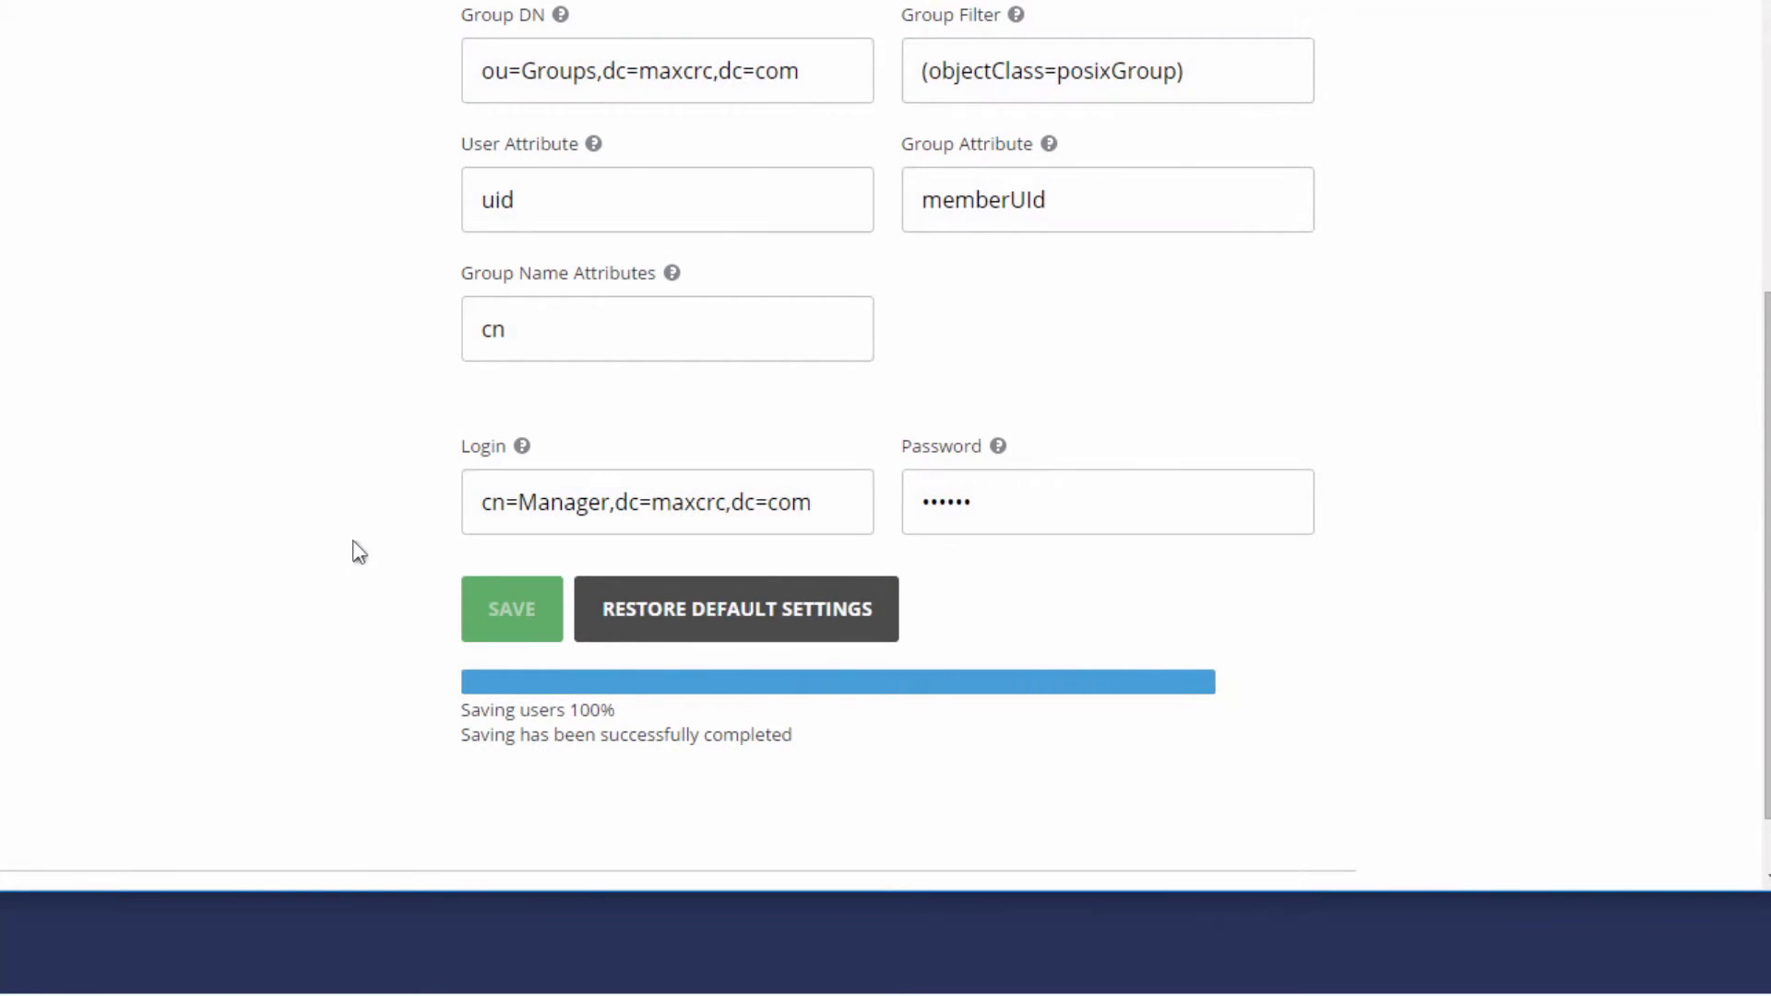
left_click(297, 133)
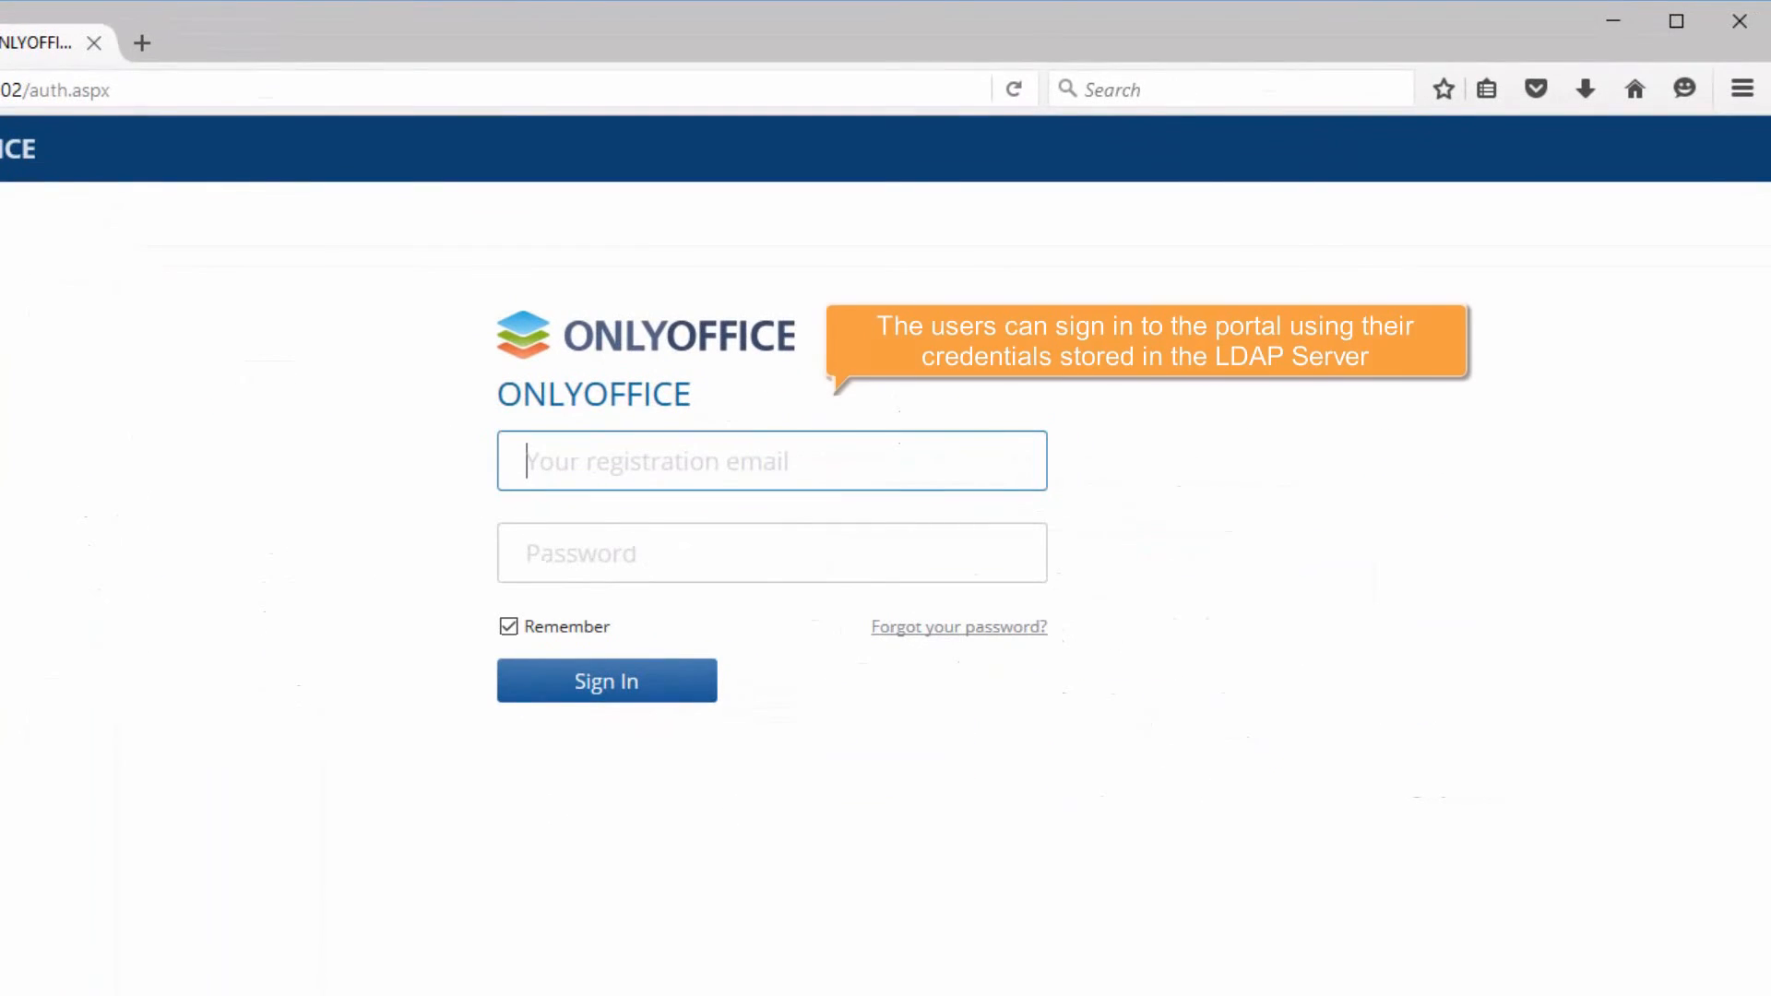
Begin entering the LDAP user's login 'And' into the sign-in email field
type("And")
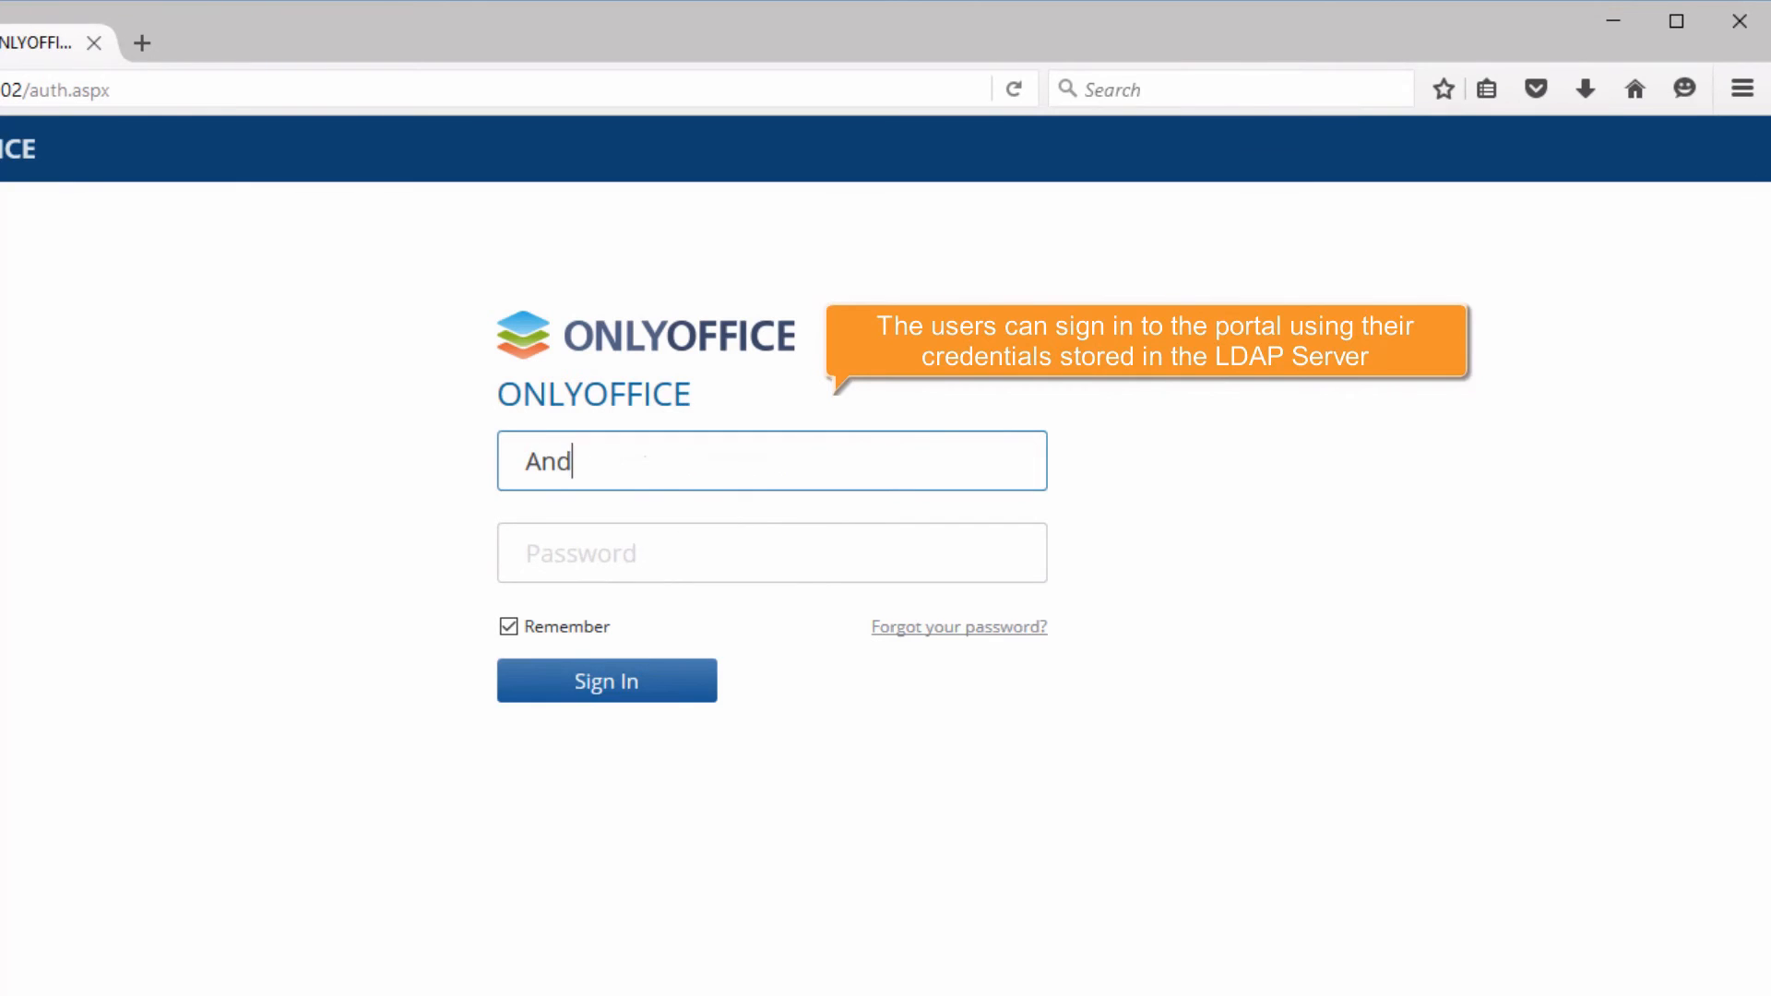